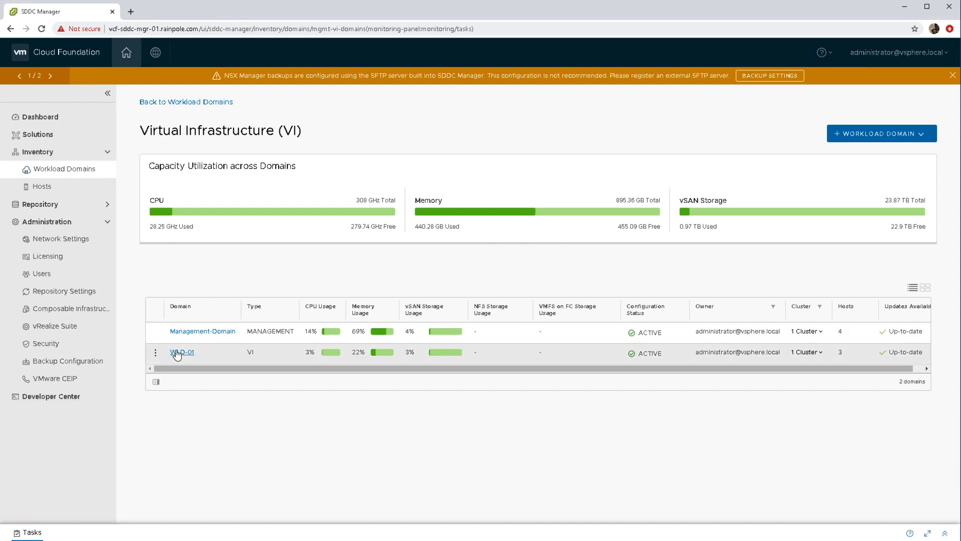
- Open the WLD-01 workload domain's Summary page from Workload Domains
click(183, 353)
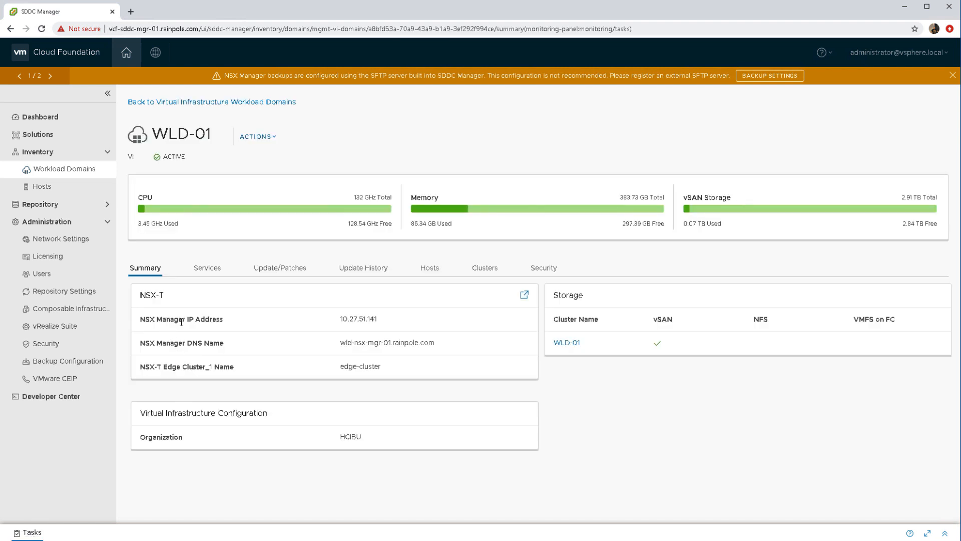
mouse_move(237, 299)
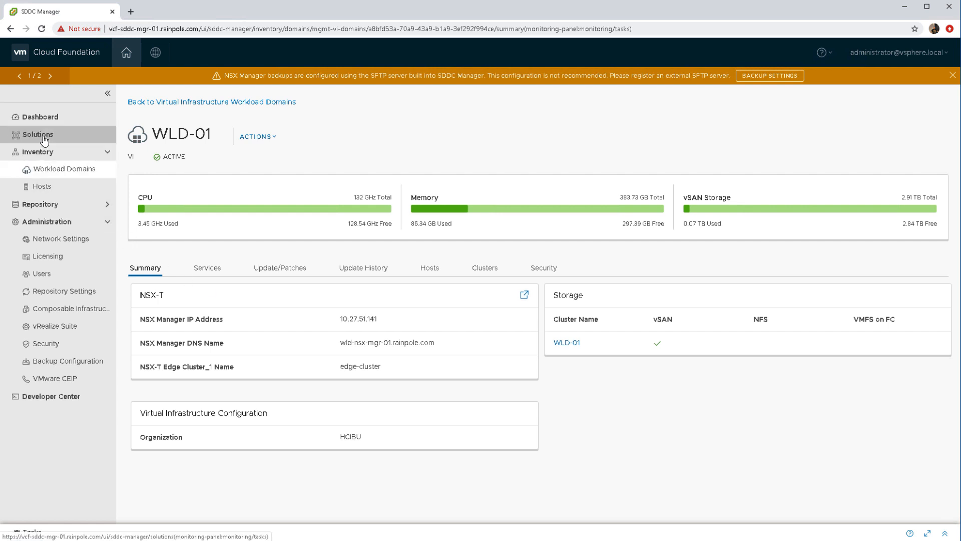
- Start a Workload Management deployment under Solutions, marking all prerequisites as met
click(38, 134)
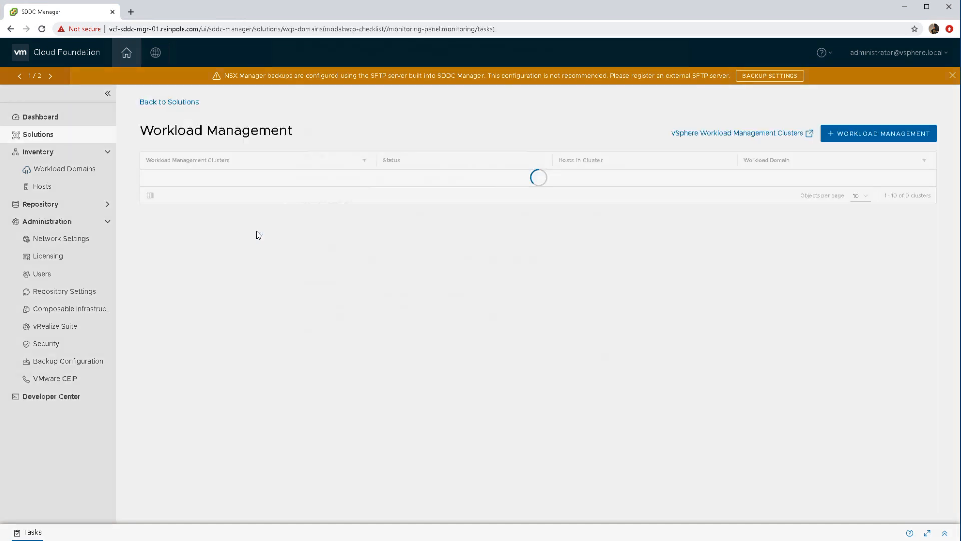
click(877, 133)
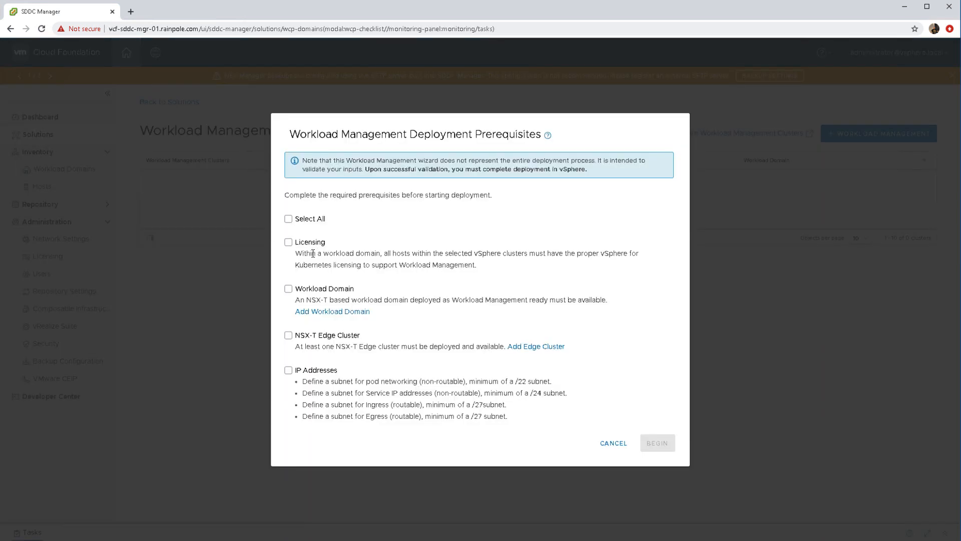
mouse_move(311, 265)
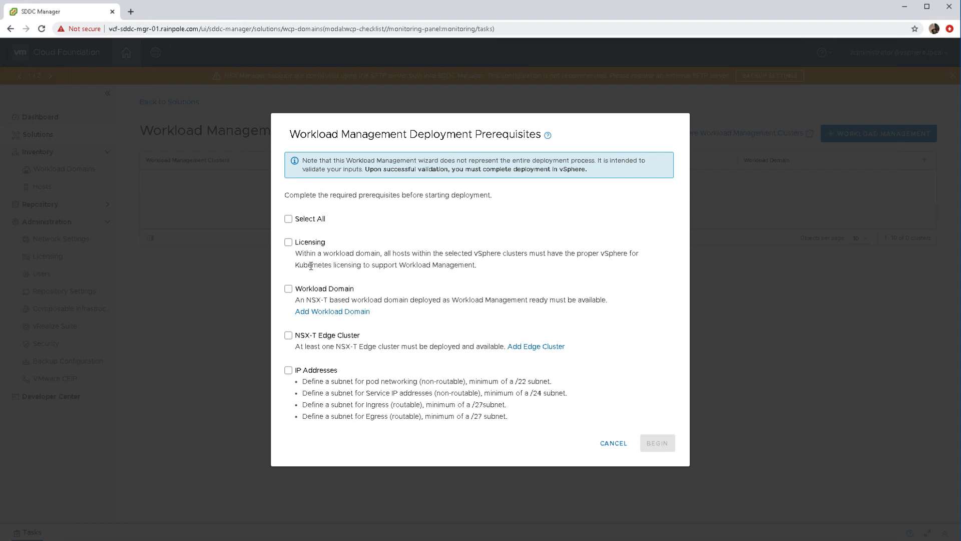
double_click(313, 264)
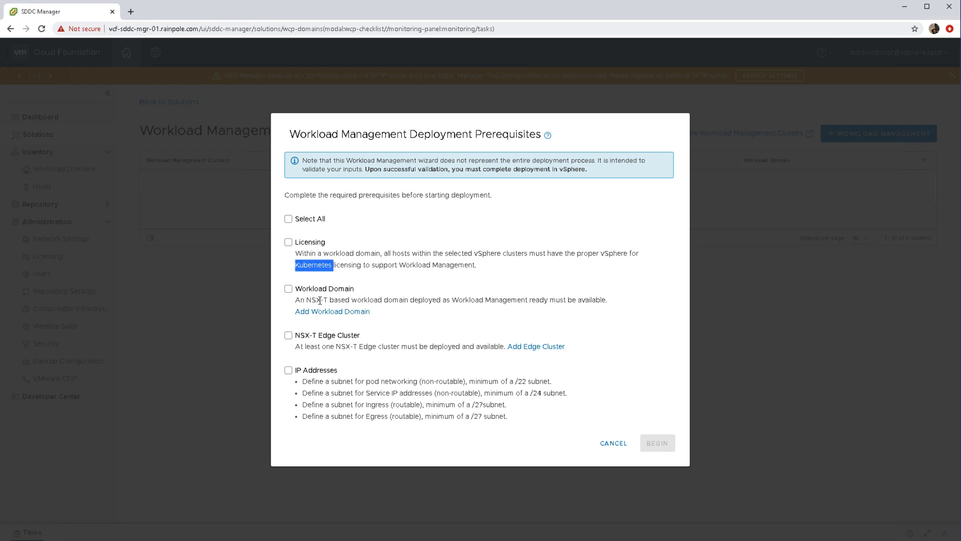
mouse_move(360, 377)
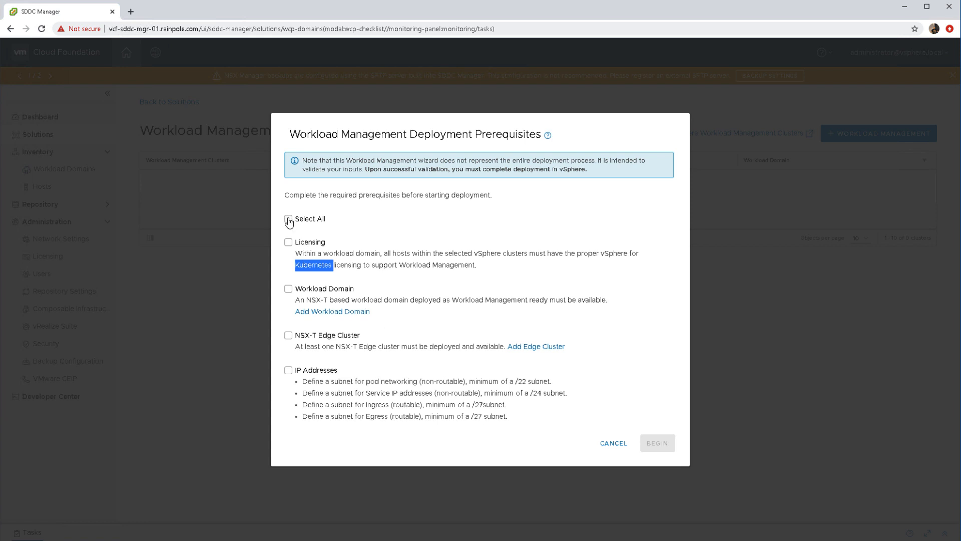
click(656, 442)
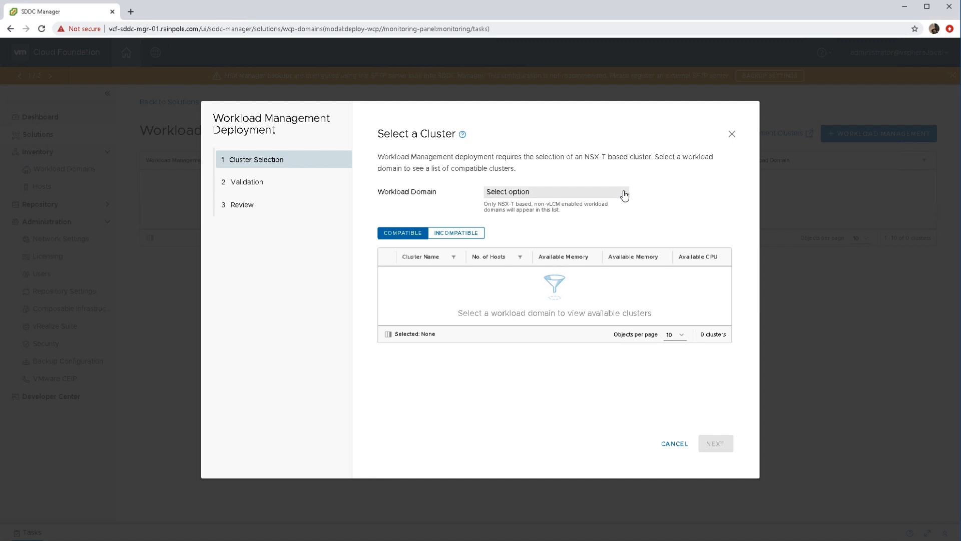
- Open the Workload Domain dropdown to pick WLD-01
click(554, 192)
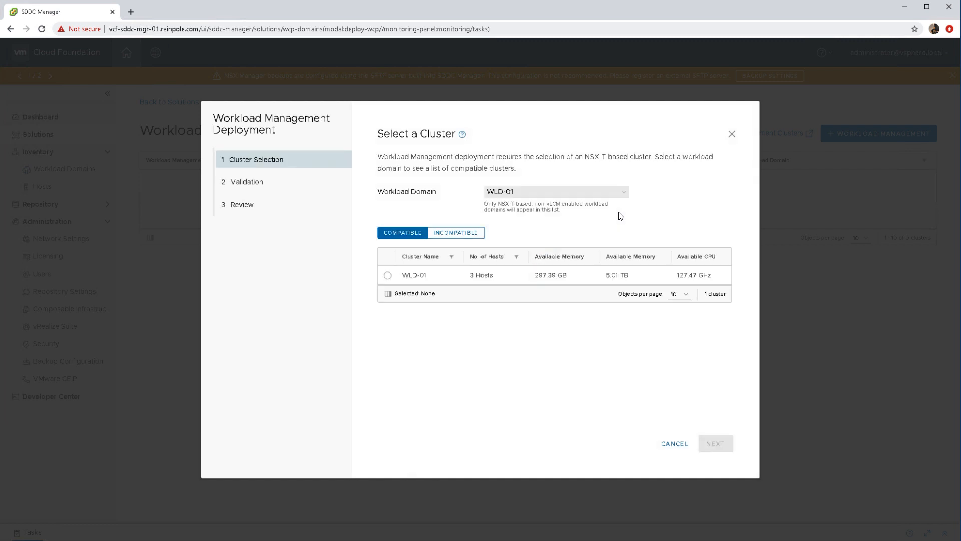
mouse_move(541, 289)
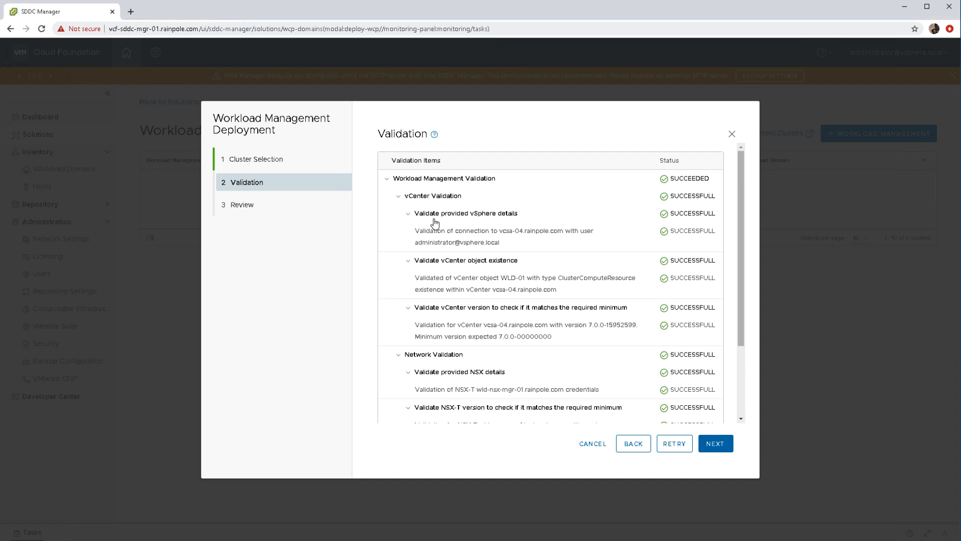
mouse_move(492, 275)
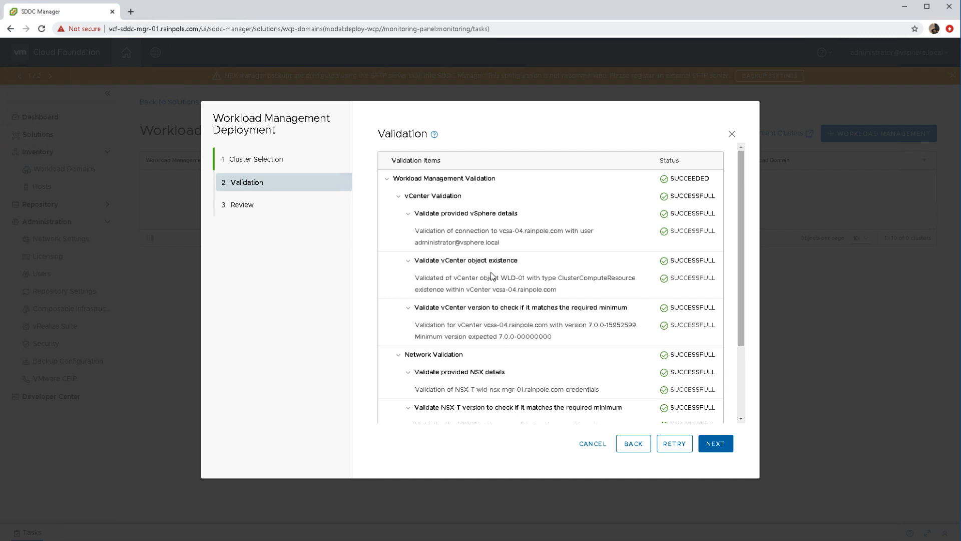
mouse_move(545, 319)
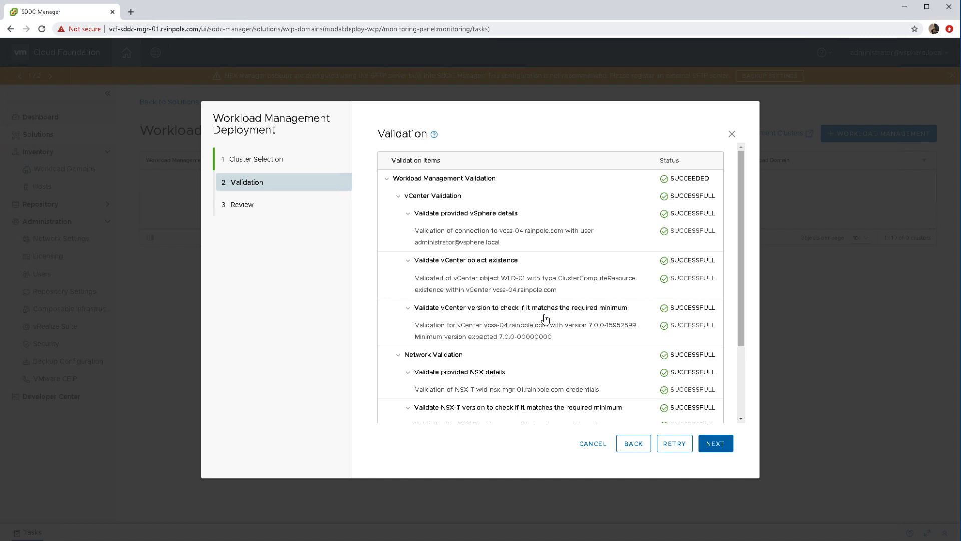
mouse_move(485, 382)
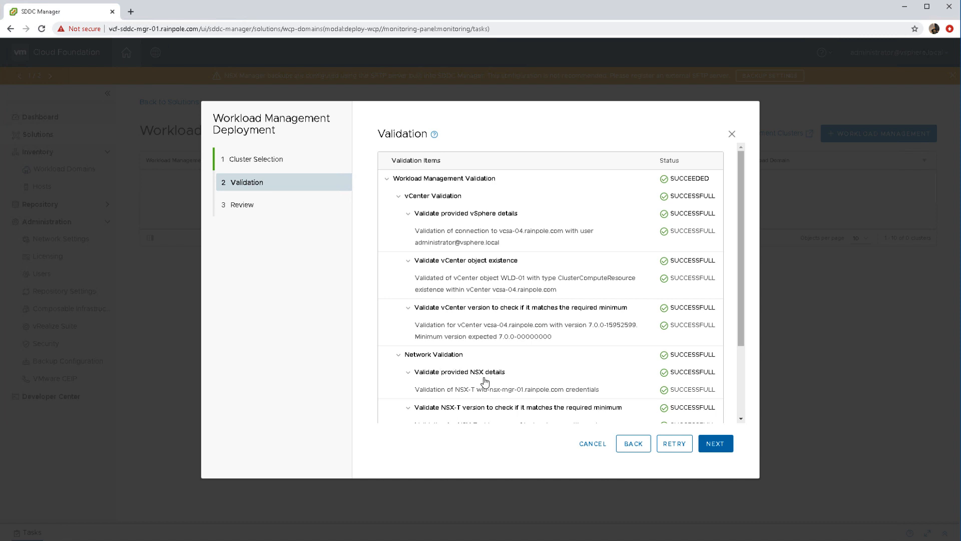
mouse_move(743, 404)
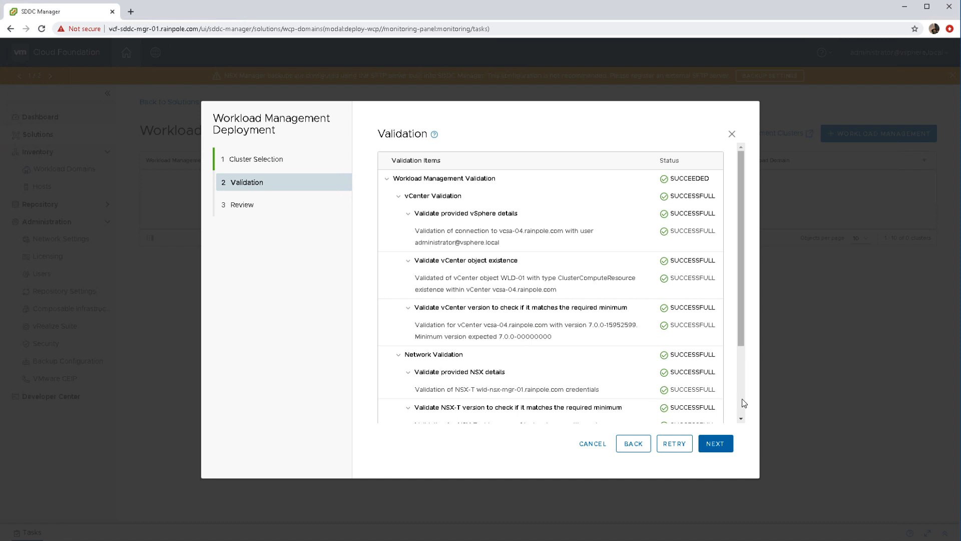
- Scroll past the successful validation checks and advance to the Review page
scroll(down, 3)
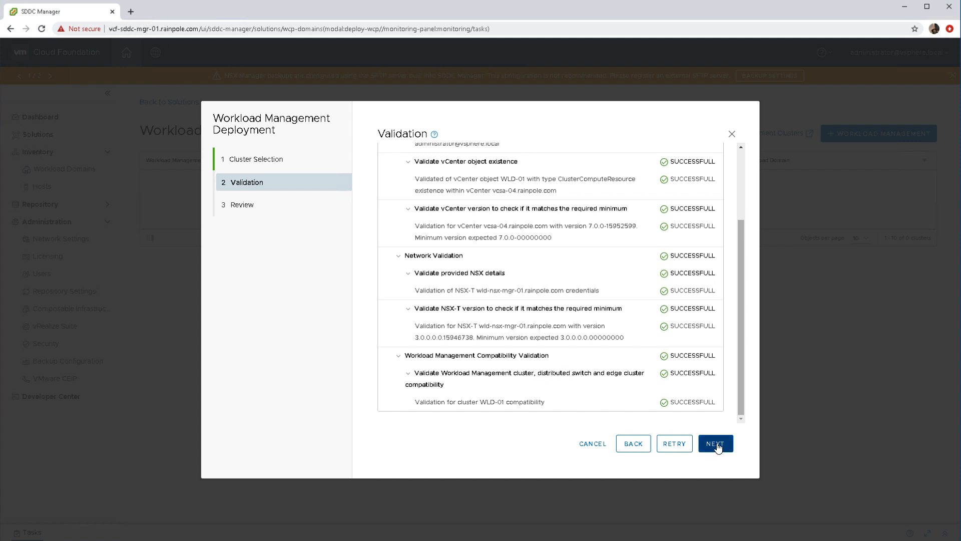
click(715, 443)
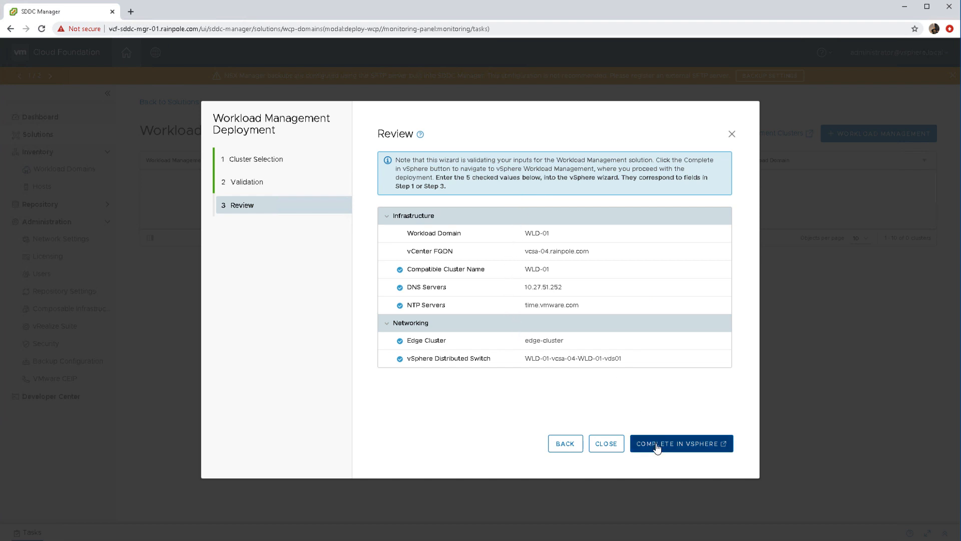
- Continue the deployment in vSphere and sign in using the suggested username
click(680, 443)
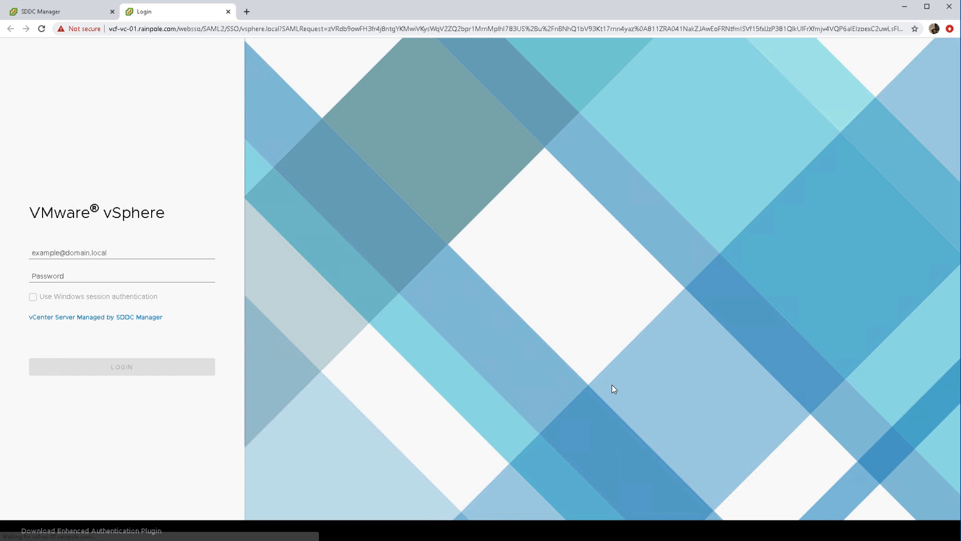
text(a)
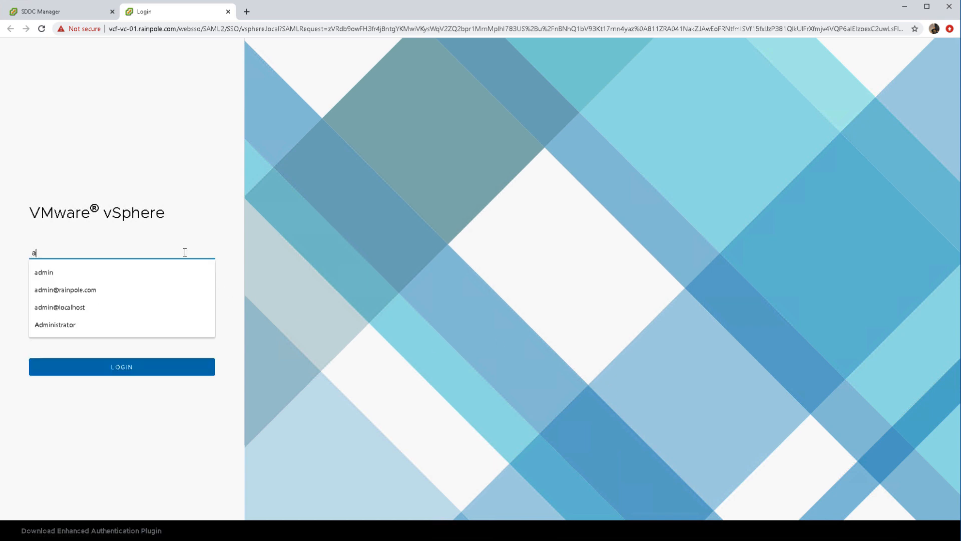
click(121, 367)
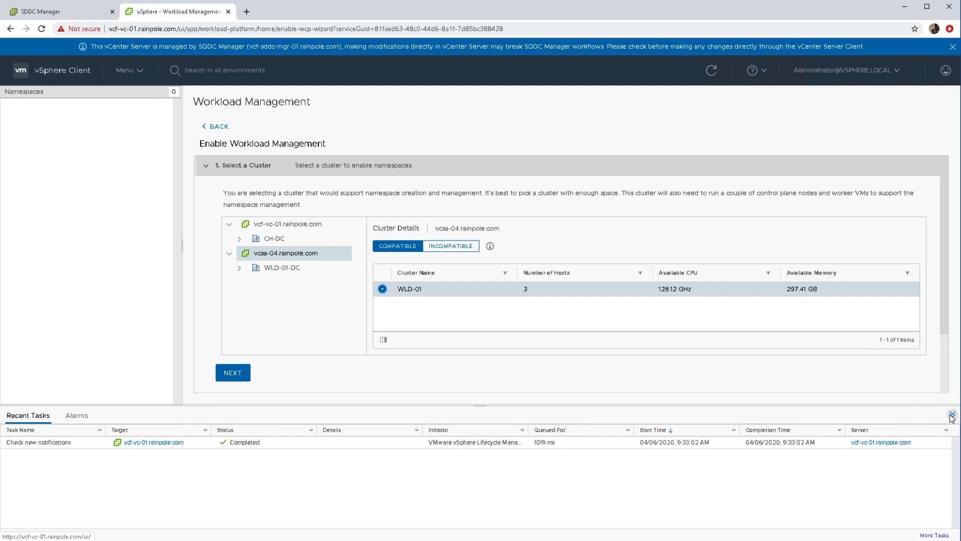
- Confirm cluster WLD-01 and choose the Medium control plane size
click(952, 415)
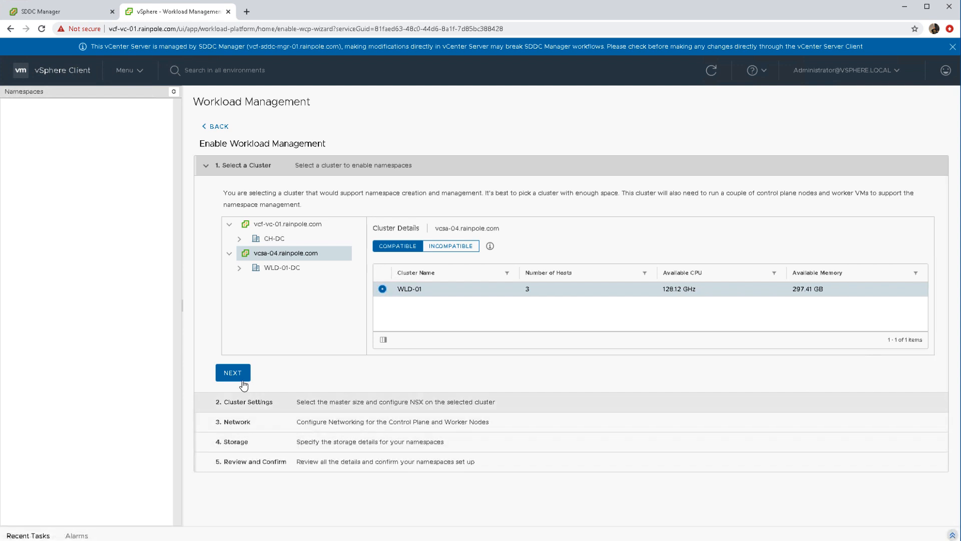
click(233, 371)
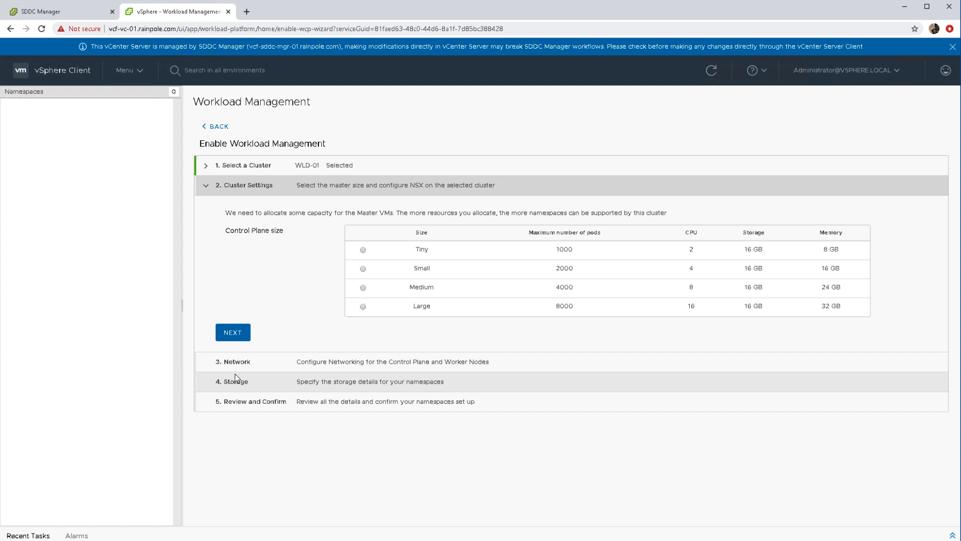
mouse_move(358, 320)
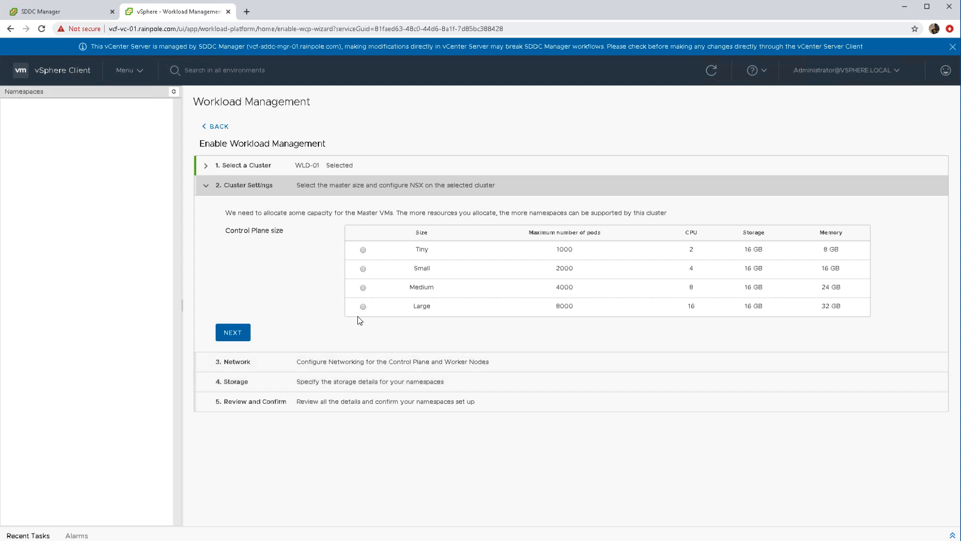
mouse_move(363, 293)
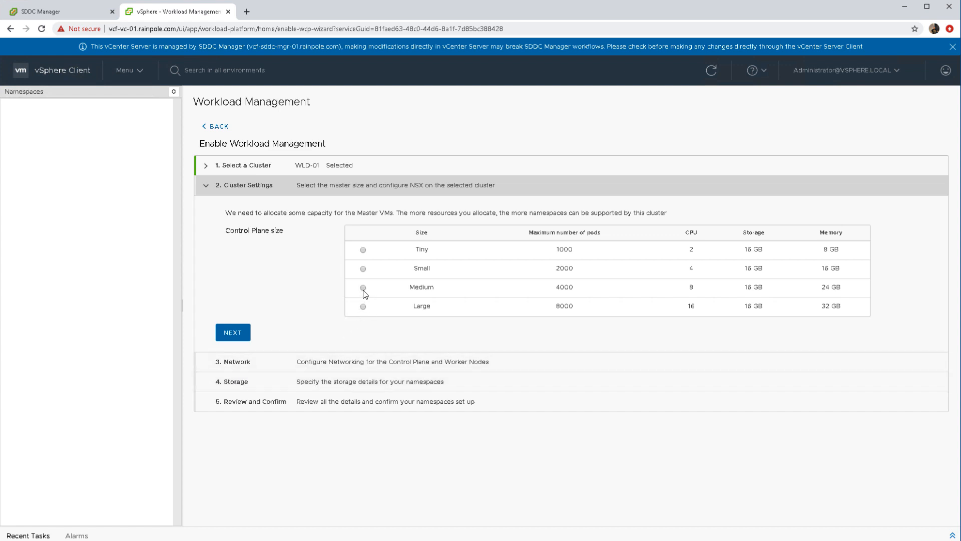
click(362, 287)
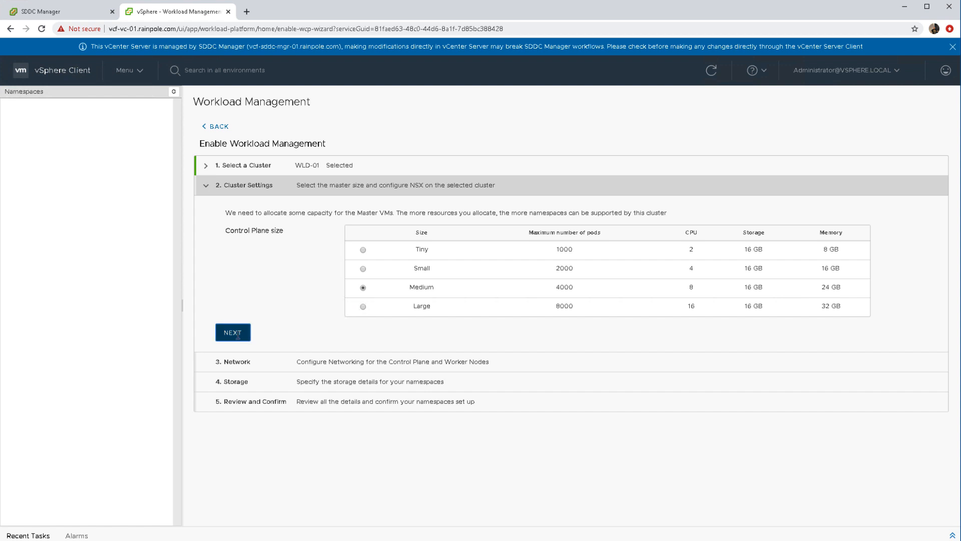
- Enter management network values 10.27.51.152, 10.27.51.254, 10.27.51.252, 10.16.142.36 and rainpole.com
click(233, 331)
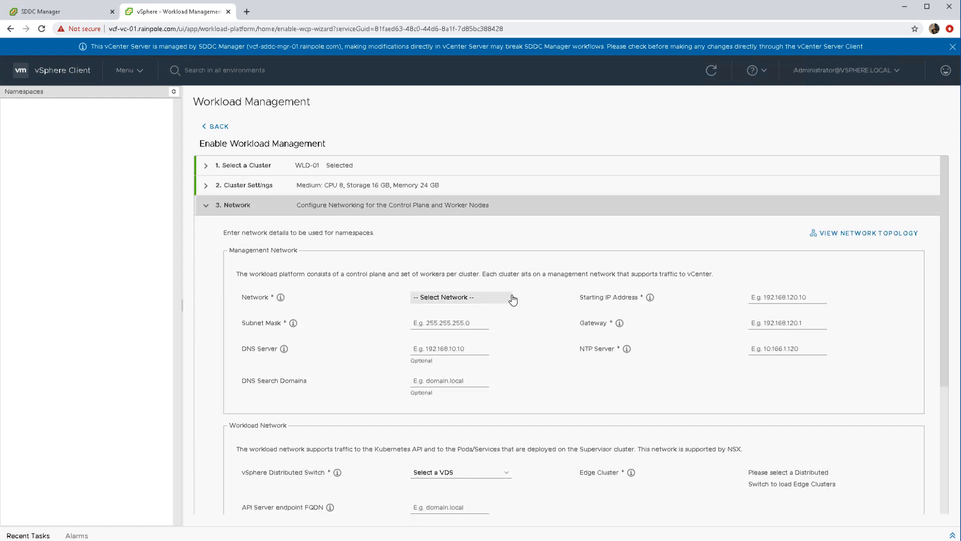
click(460, 297)
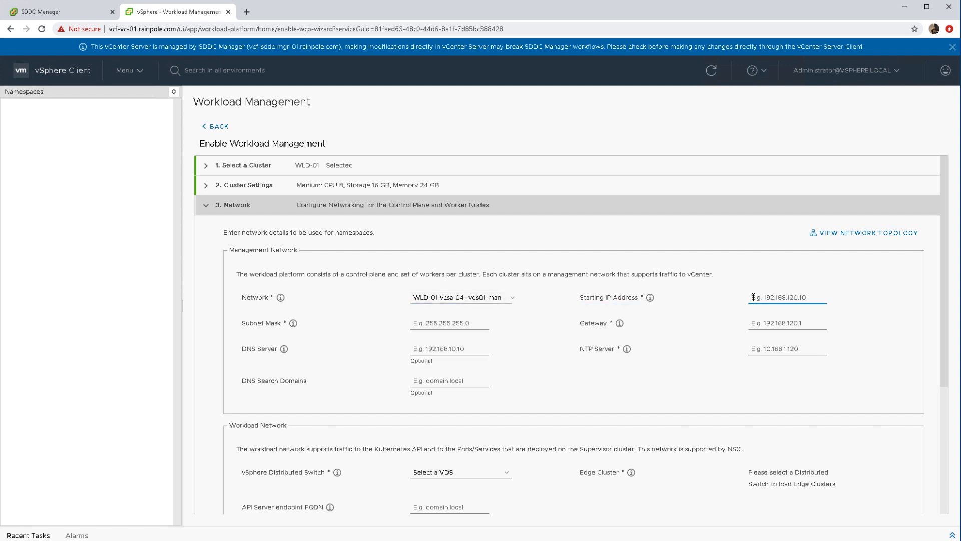
text(10.27.51.152)
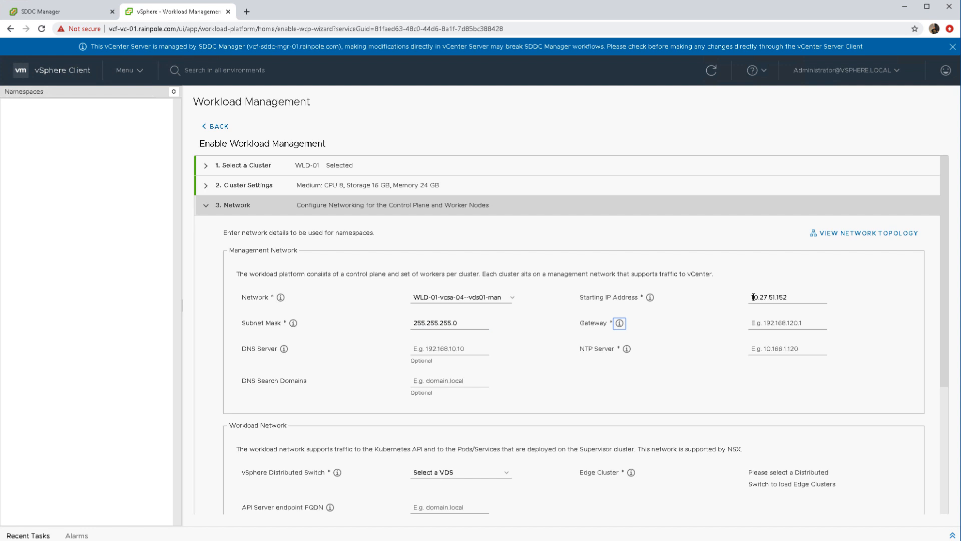
text(10.27.51.254)
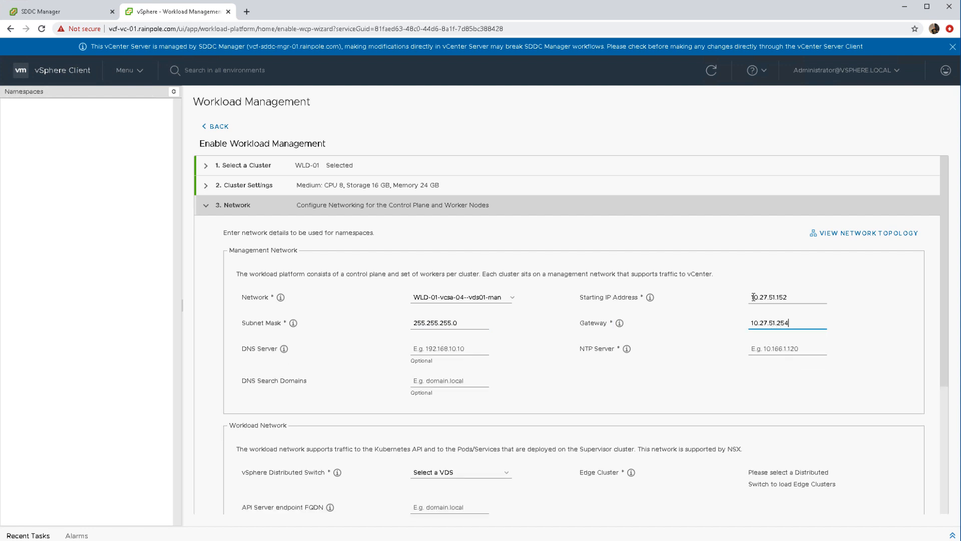
text(10.27.51.252)
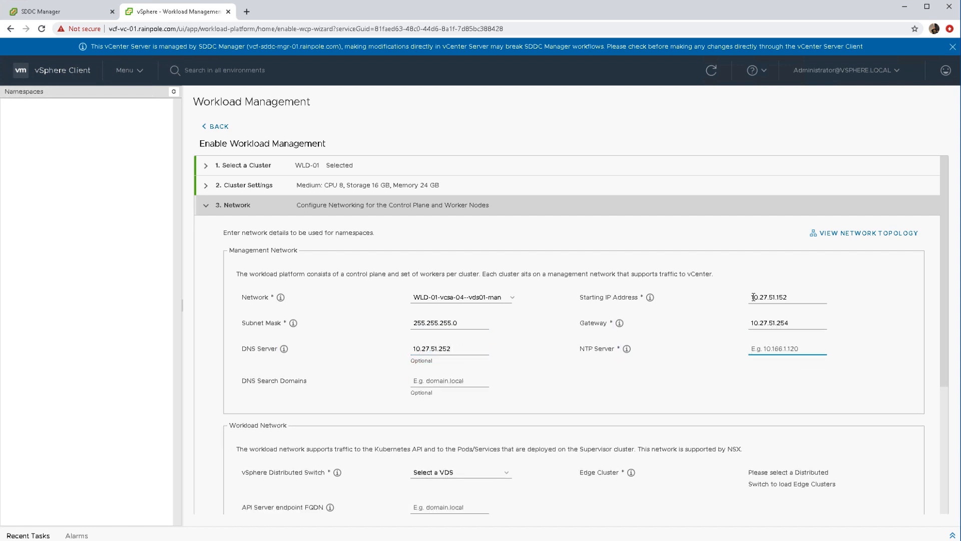
text(10.16.142.36)
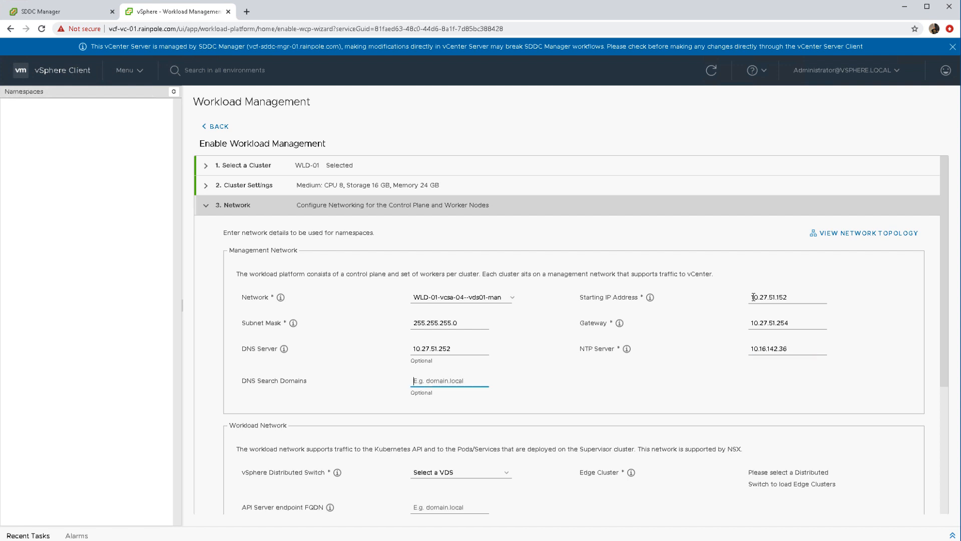
text(rainpole.com)
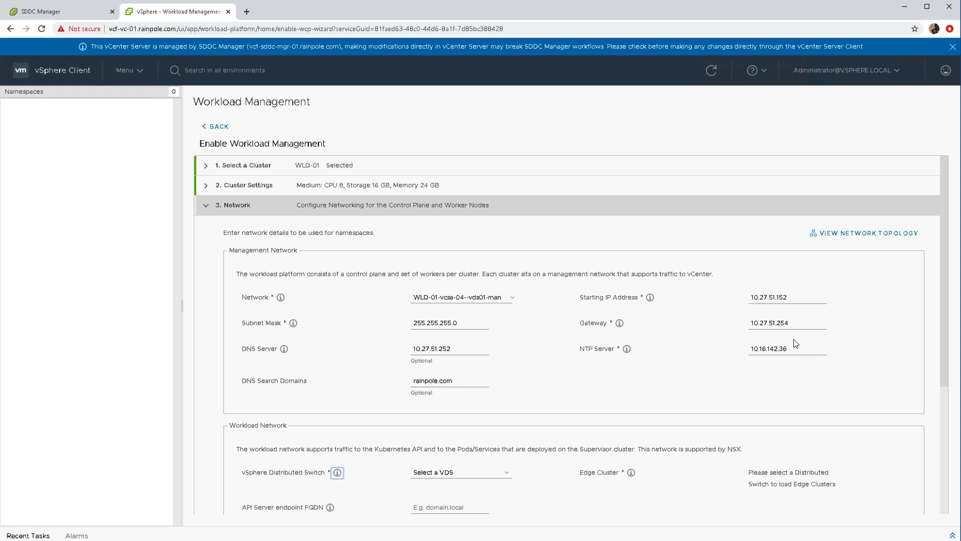
mouse_move(943, 380)
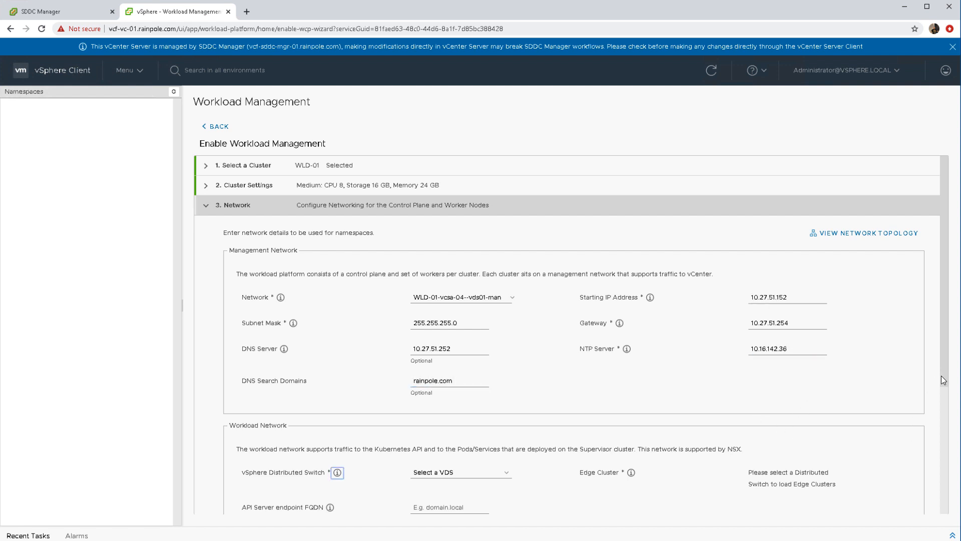
- Set the workload network's VDS, edge-cluster, FQDN pacific.rainpole.com and DNS 10.27.51.252
scroll(down, 3)
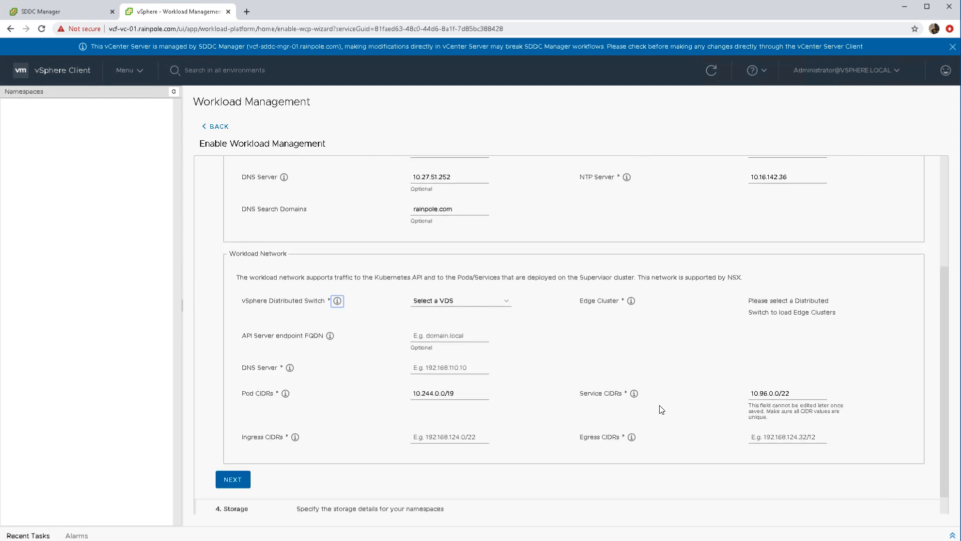
click(460, 300)
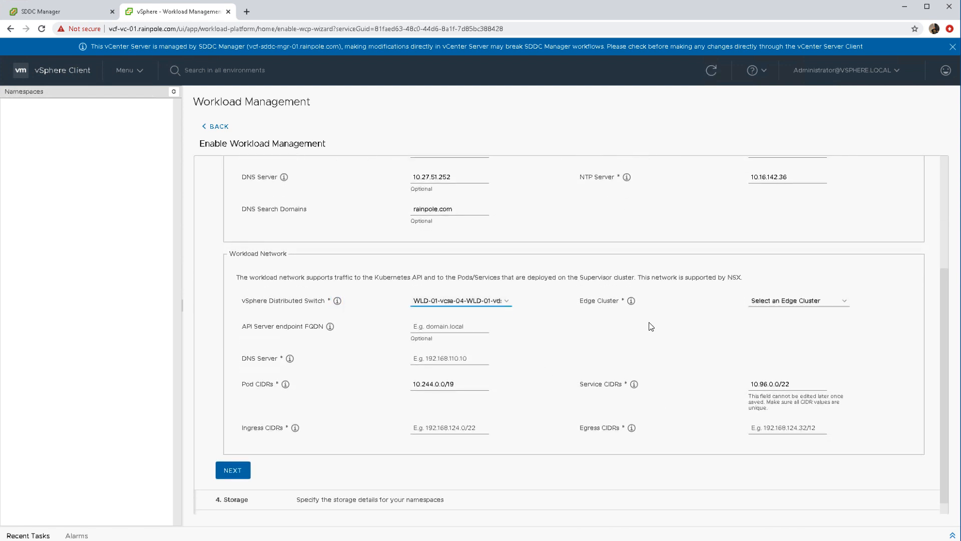
click(797, 300)
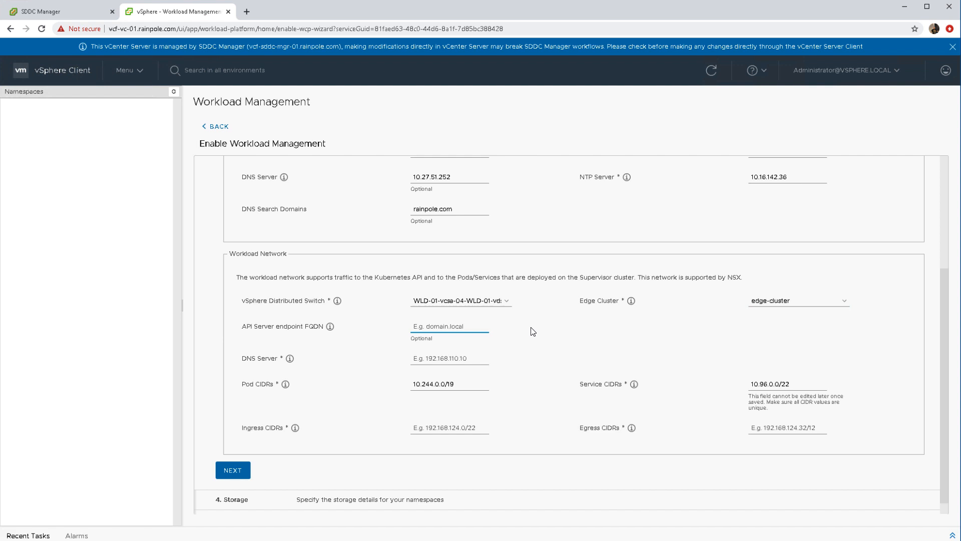
text(pacific.rainpole.com)
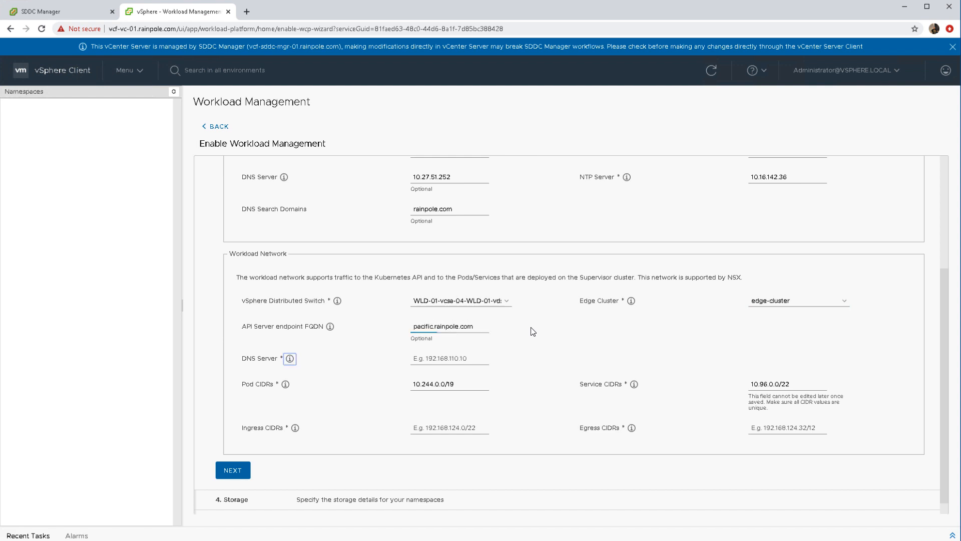
text(10.27.51.252)
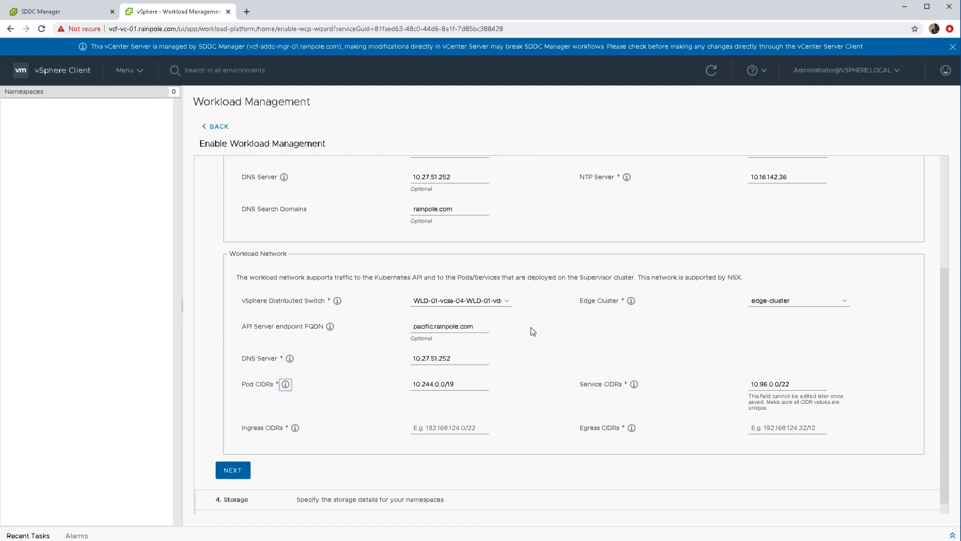
- Enter ingress CIDR 20.0.0.0/24 and egress 30.0.0.0, then finish the network step
click(449, 427)
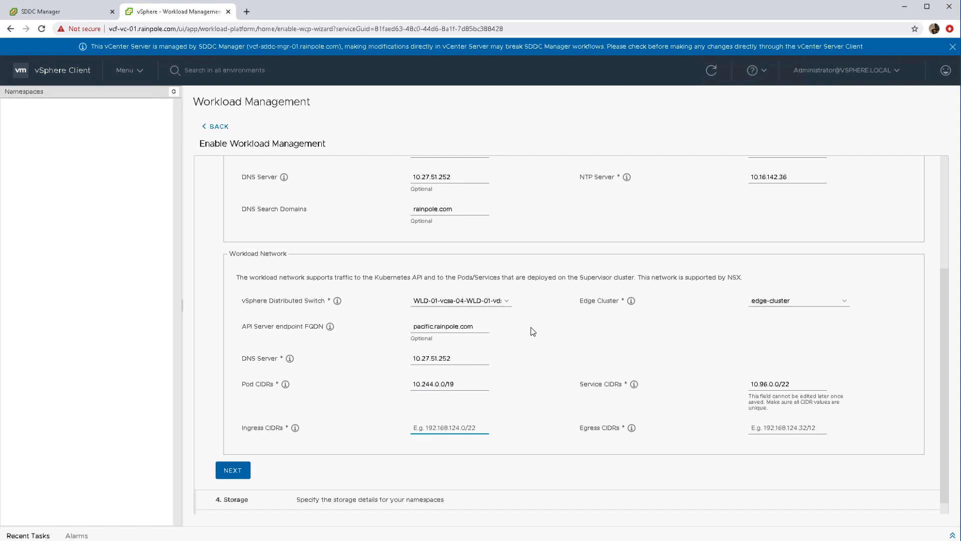
text(20.0.0.0)
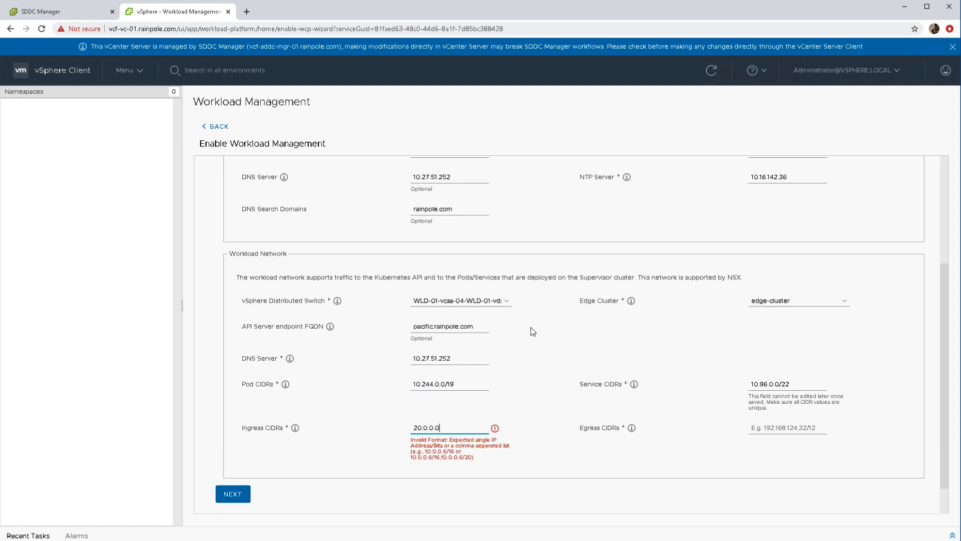
text(/)
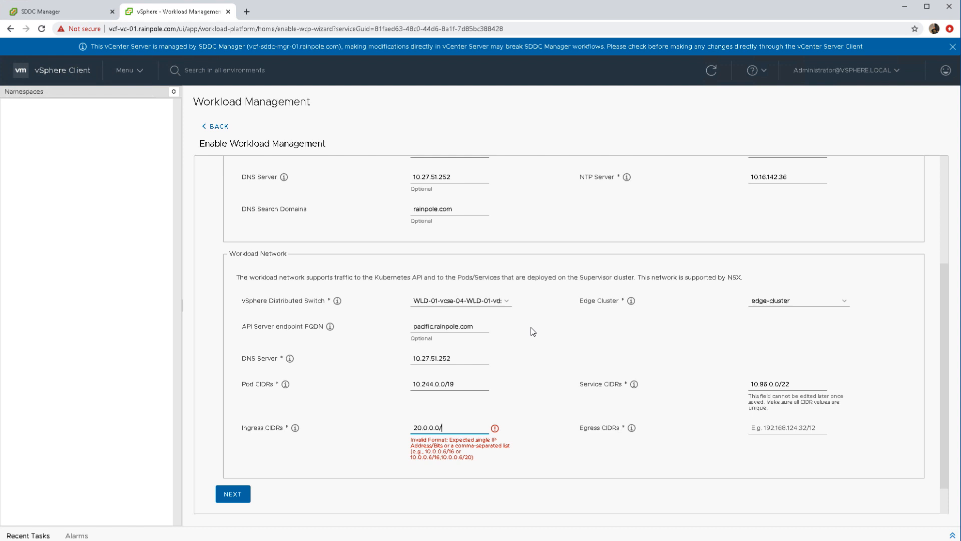
text(24)
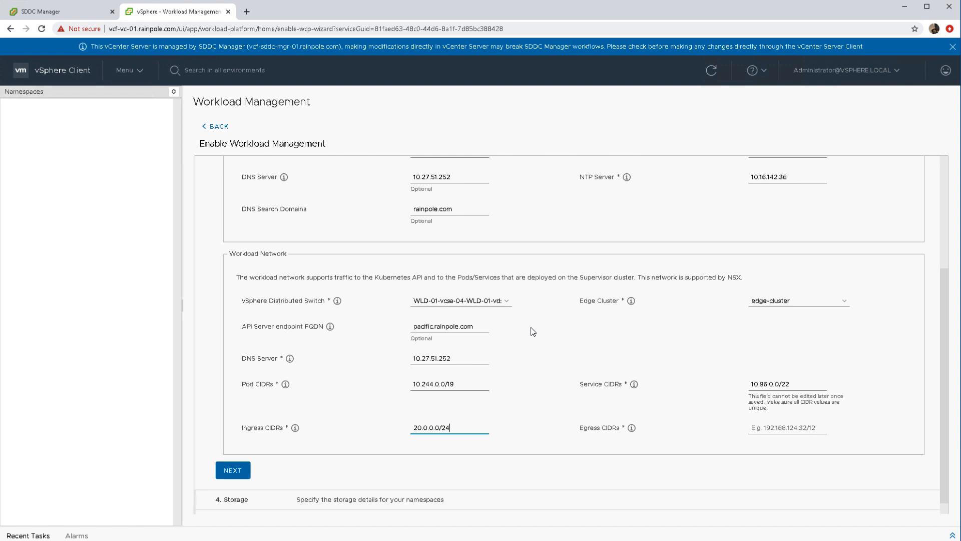
text(3)
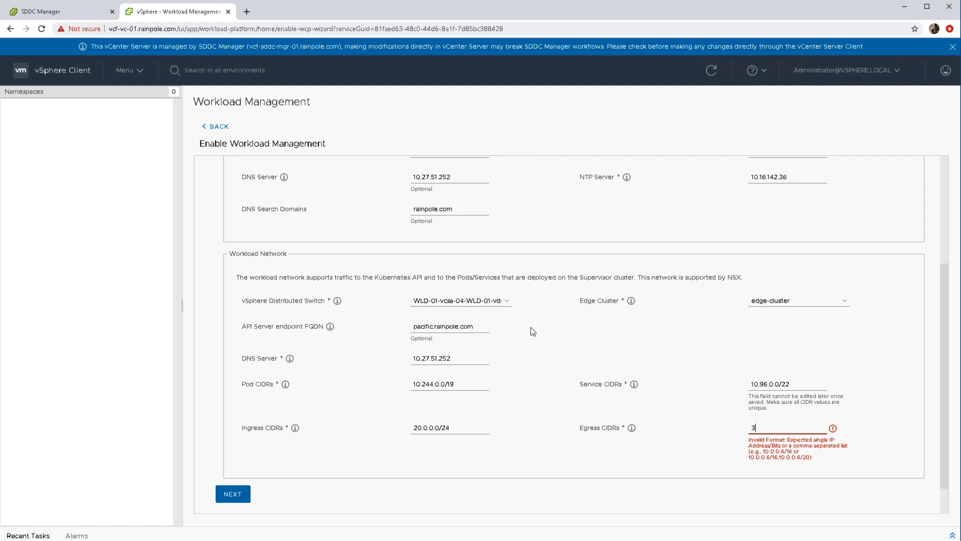
text(0.0.0)
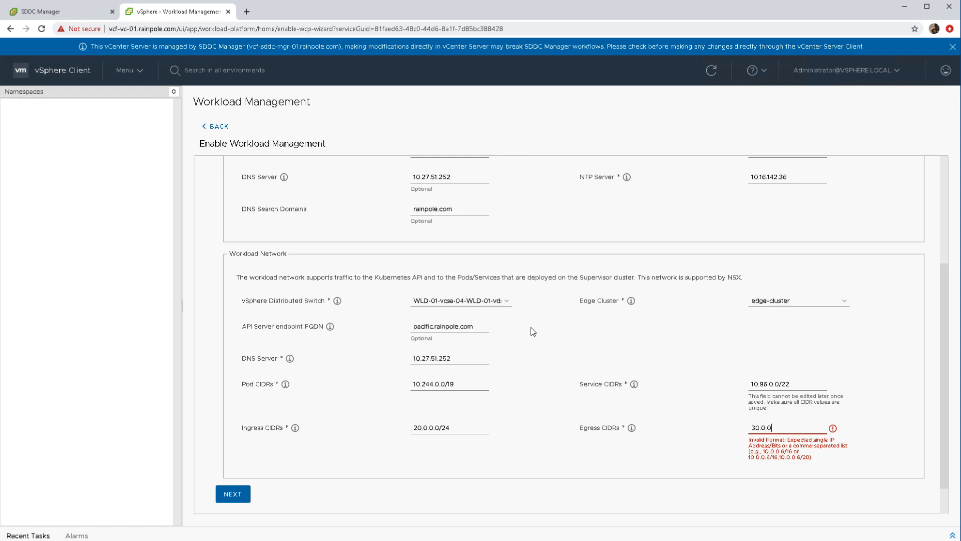
text(/24)
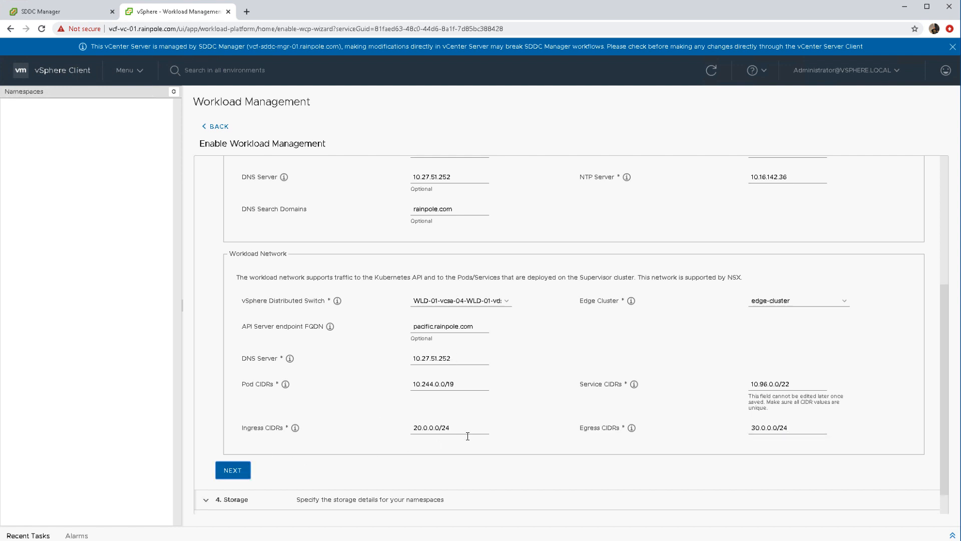
click(232, 469)
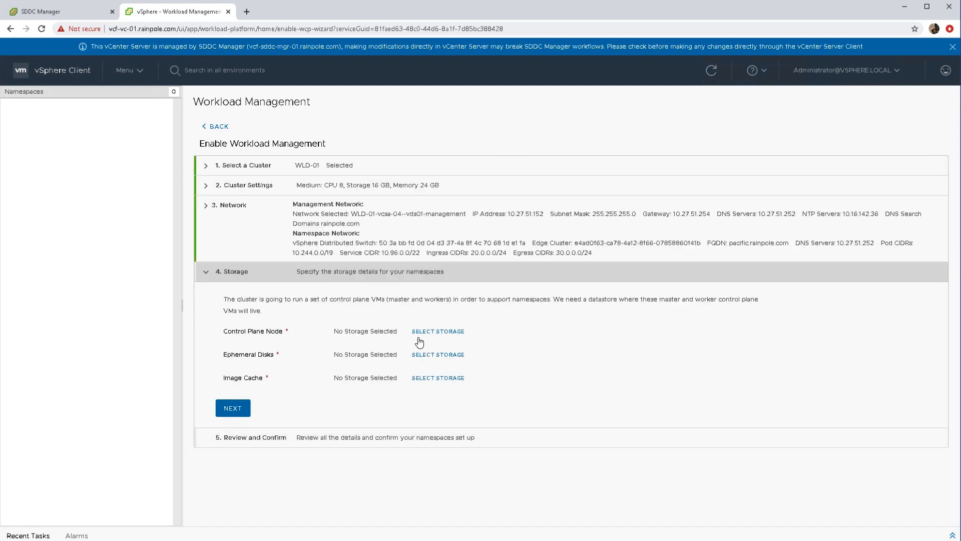
- Assign the vSAN Default Storage Policy to the storage settings
click(438, 331)
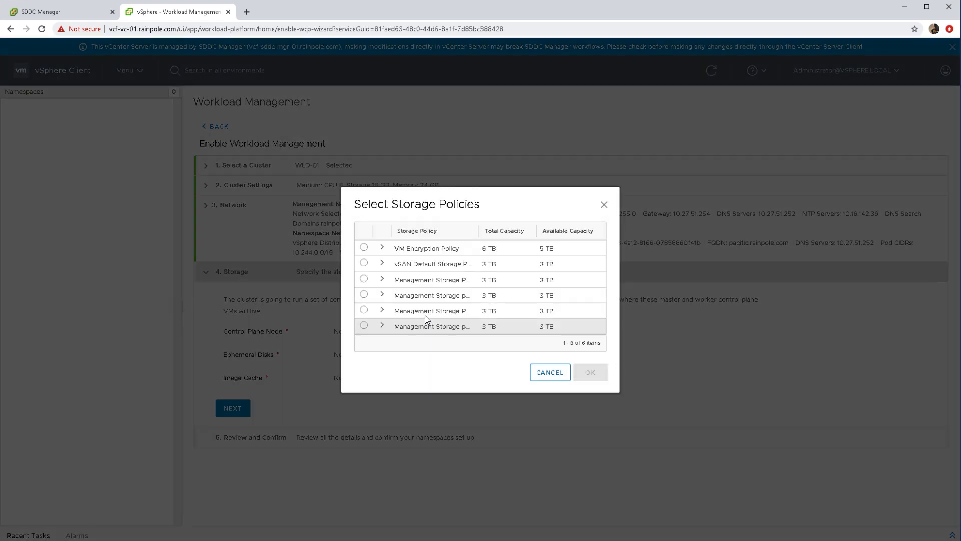
click(363, 262)
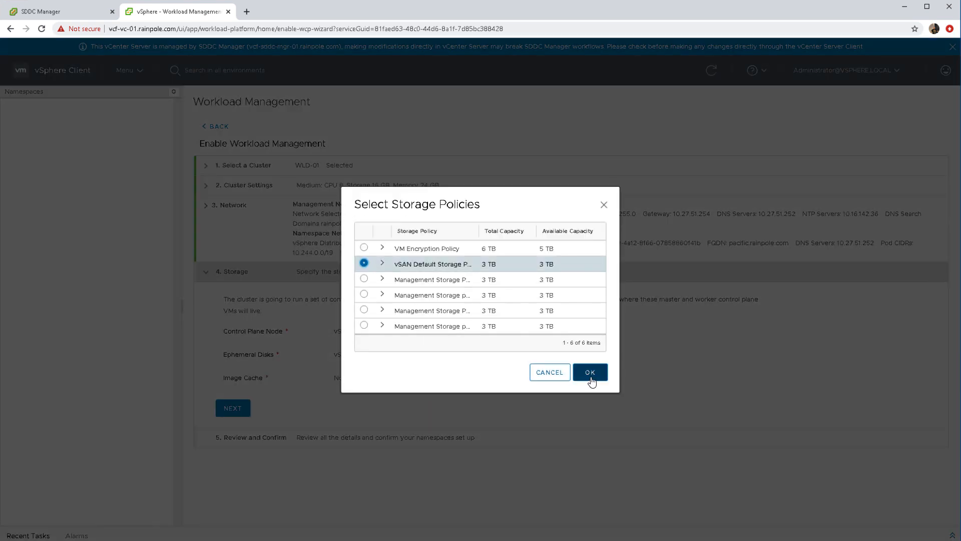
click(589, 372)
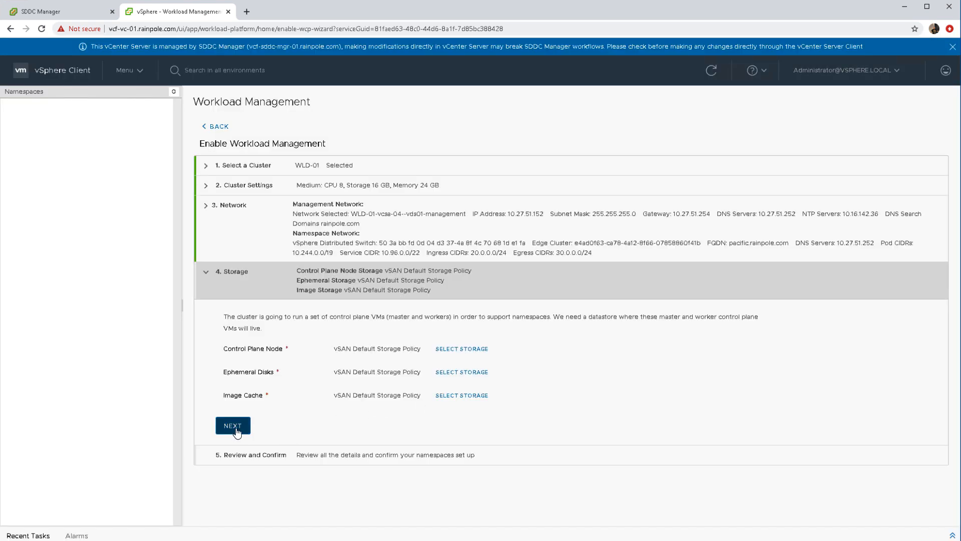
- Review and submit the Workload Management enablement, then open a new browser tab
click(232, 425)
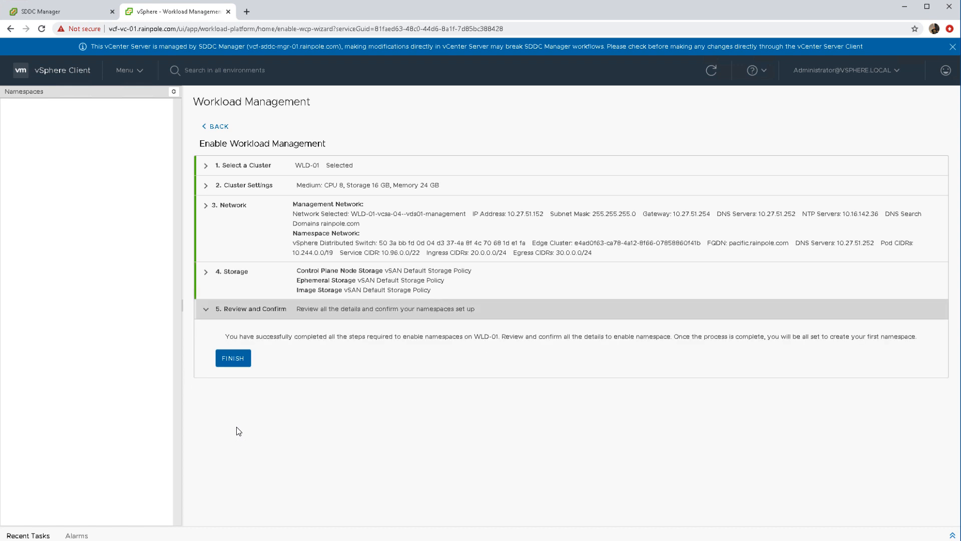
click(233, 358)
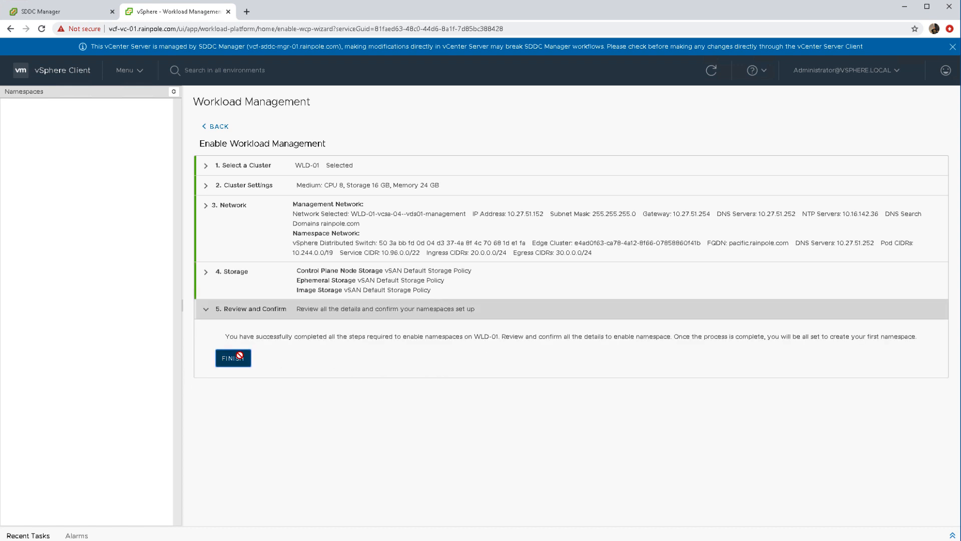
click(232, 358)
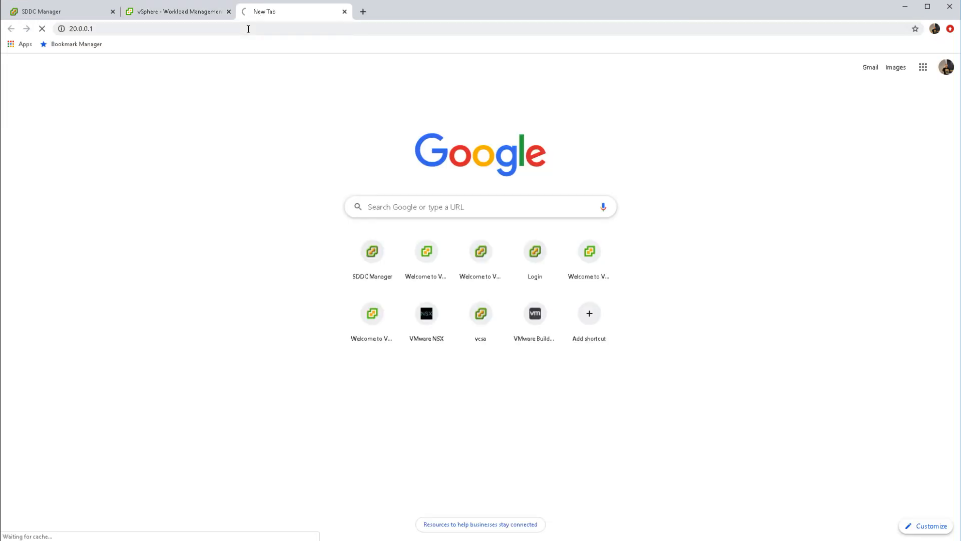
- Load the Kubernetes CLI Tools page at 20.0.0.1, skim it, and return to vSphere
key(Return)
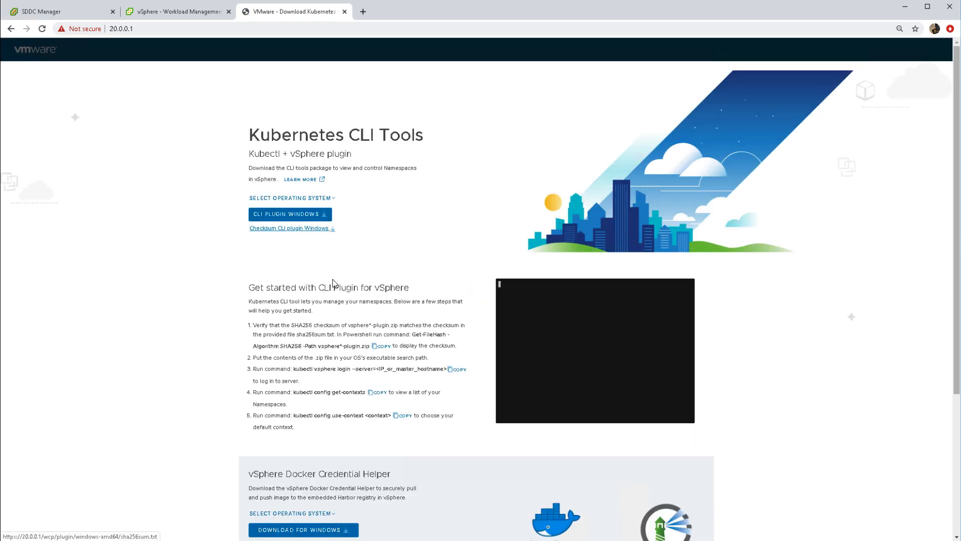
scroll(down, 3)
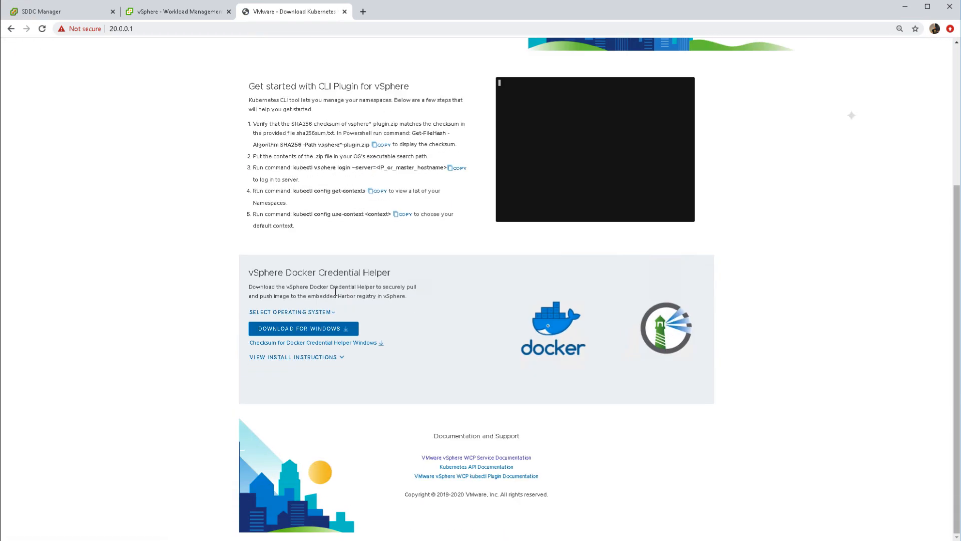
scroll(up, 3)
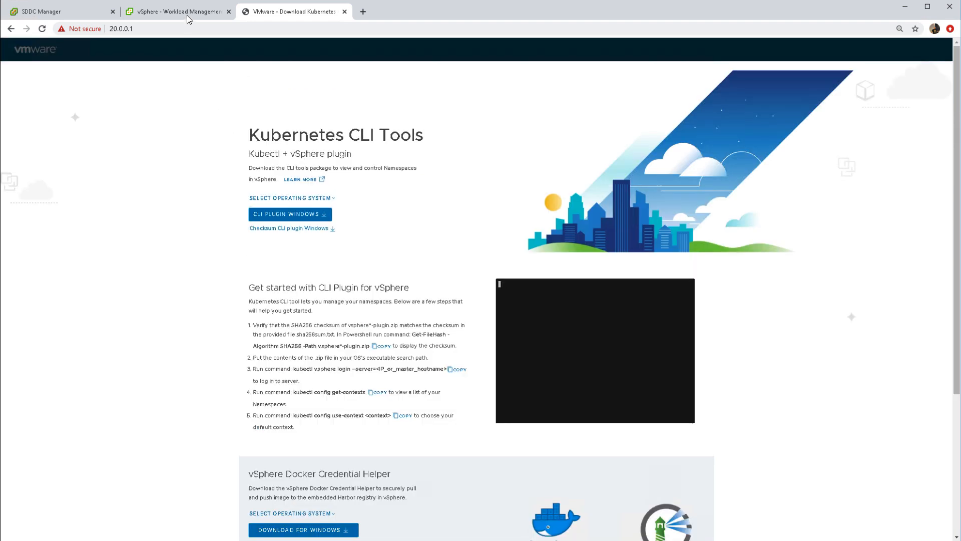
click(176, 11)
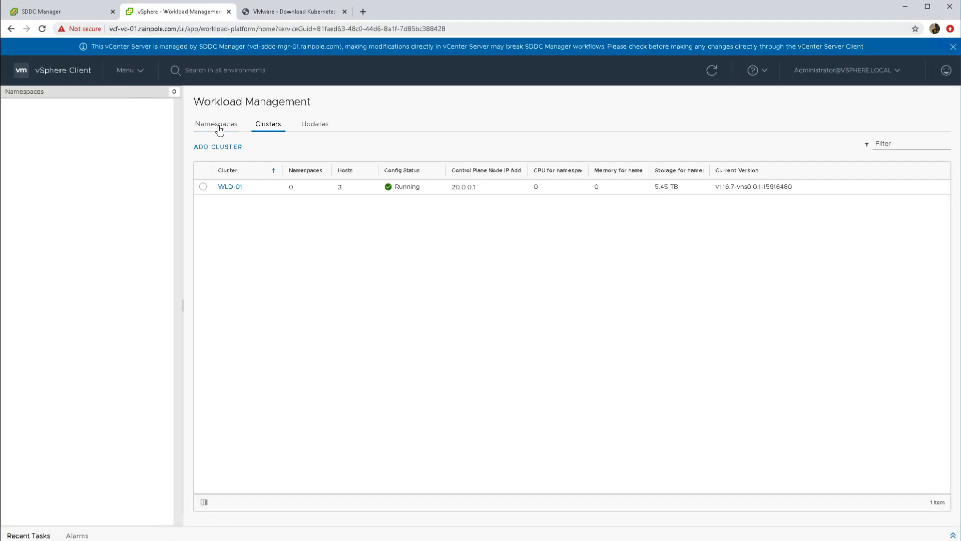
- Check the Namespaces tab, then expand WLD-01's Namespaces pool in Hosts and Clusters
click(215, 124)
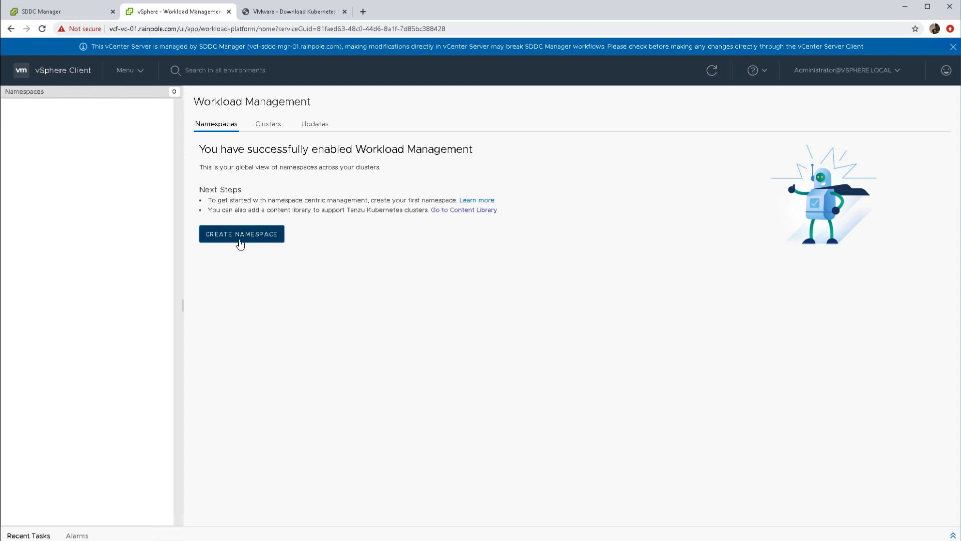
click(62, 71)
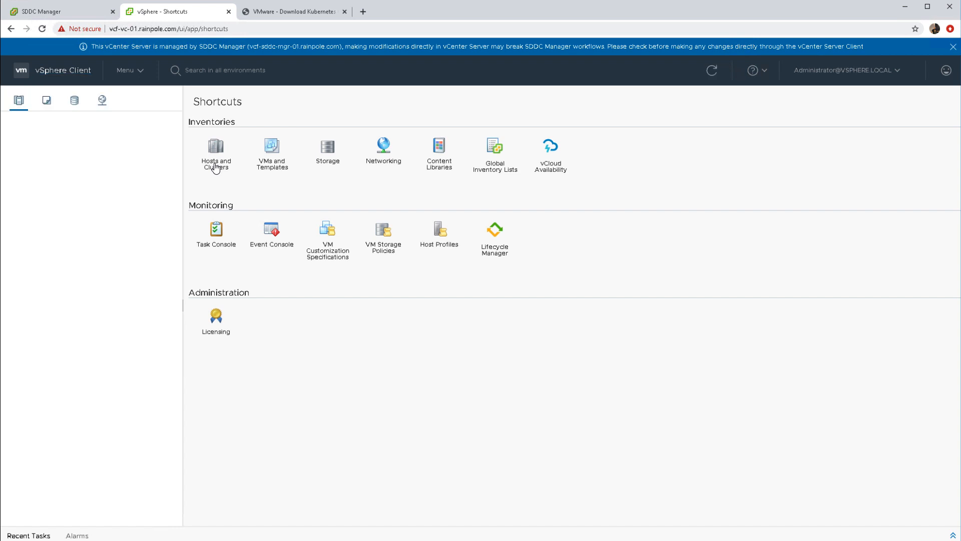
click(215, 152)
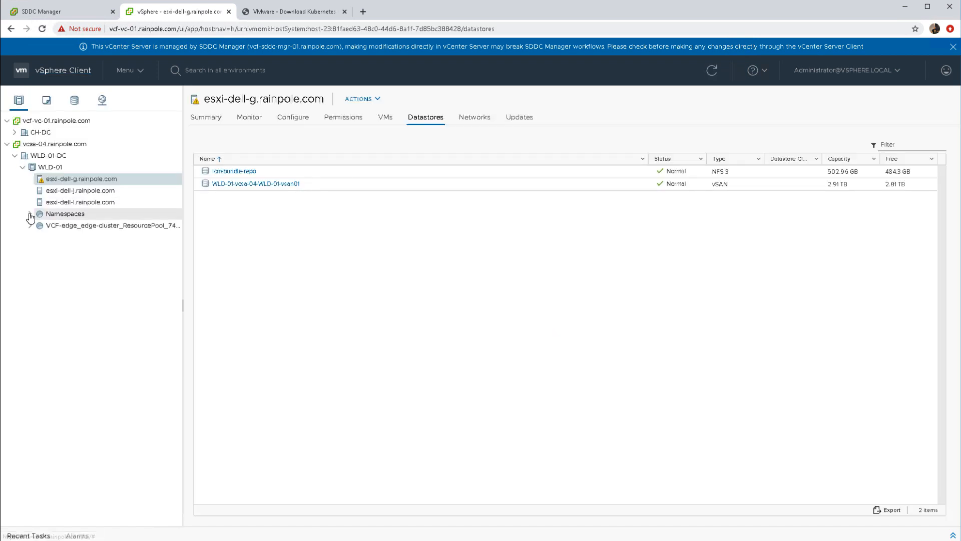
click(30, 214)
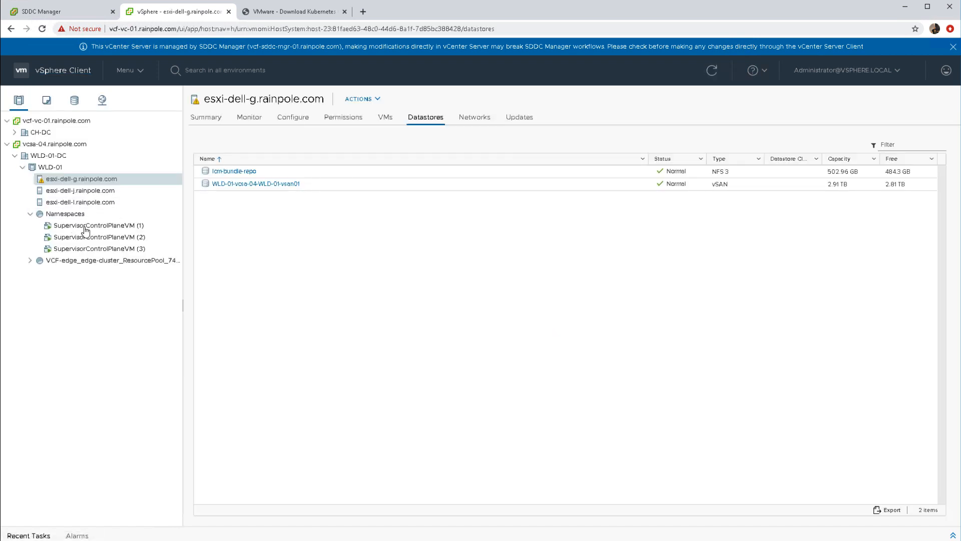
mouse_move(99, 237)
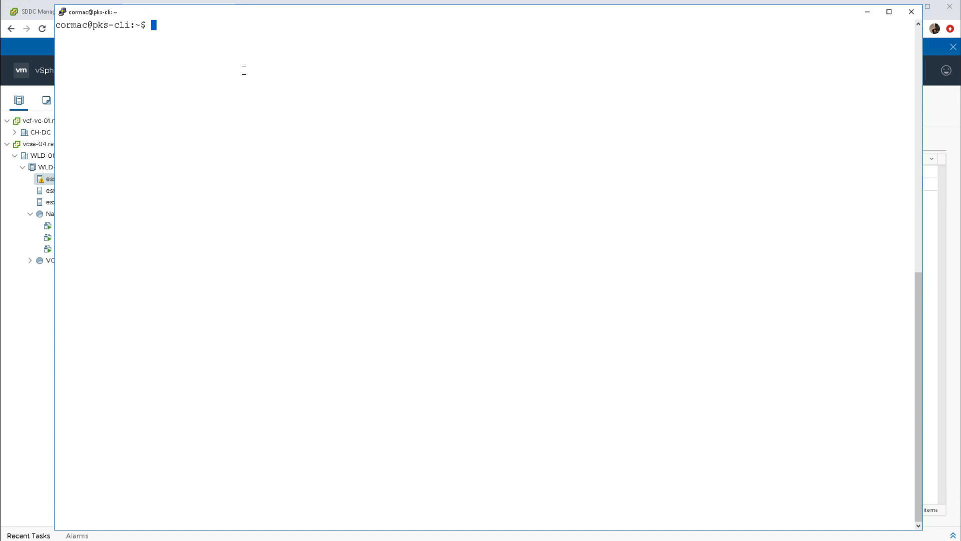
text(./Pacific/bin/kubectl-vsphere login --vsphere-username administrator@vsphere.local --server=20.0.0.1 --insecure-skip-tls-verify)
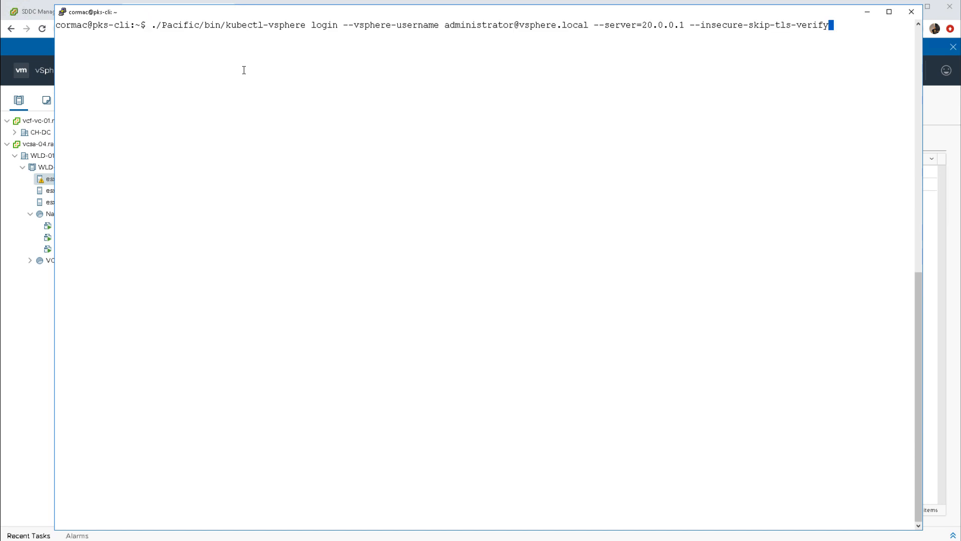
key(Return)
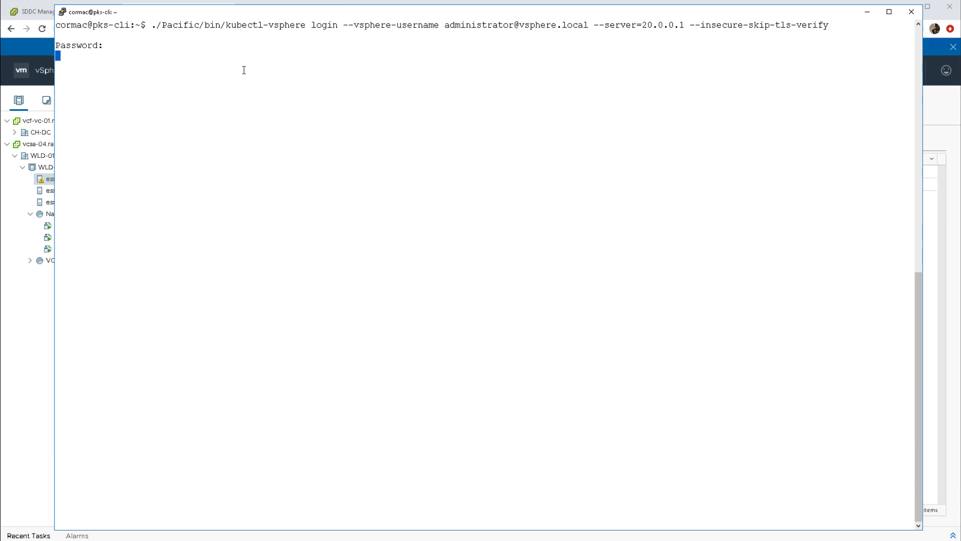
key(Return)
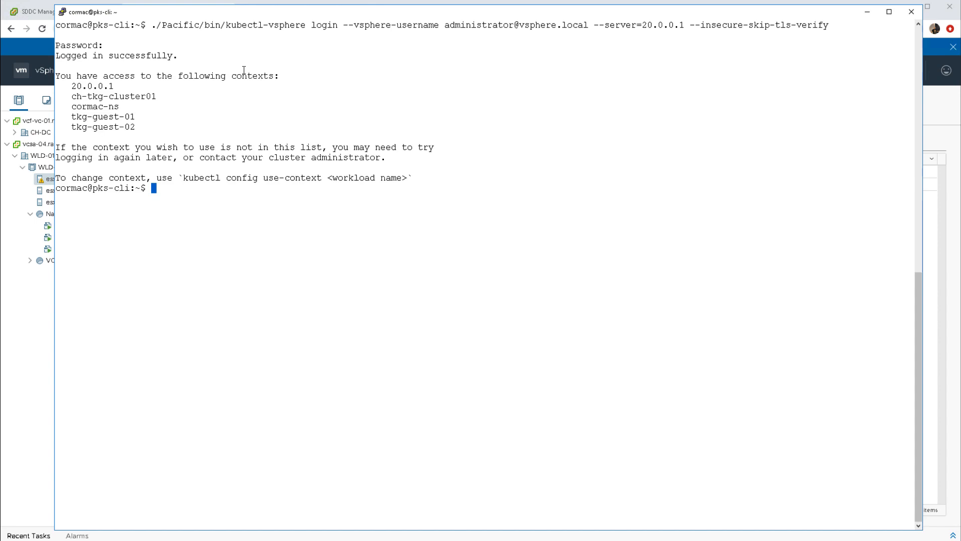
text(./Pacific/bin/kubectl get nodes -o wide)
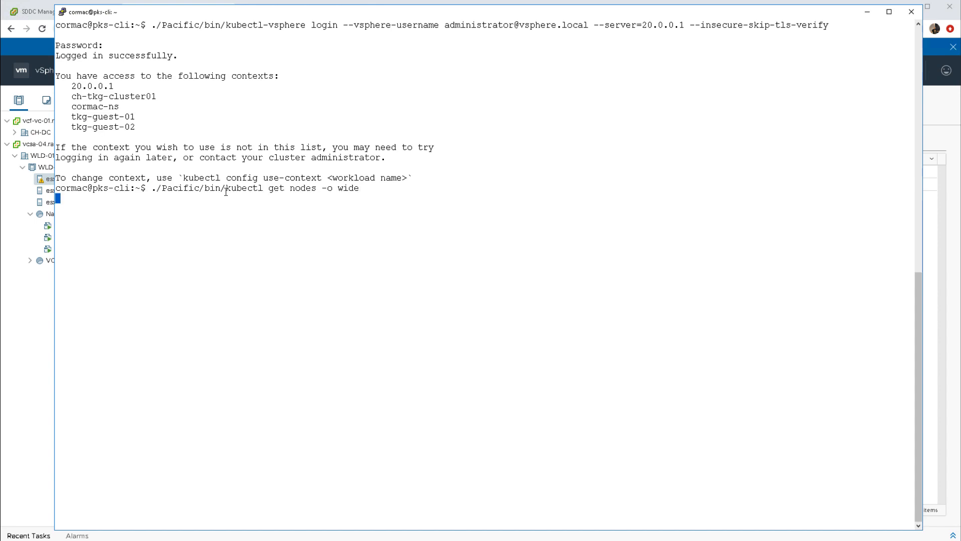
key(Return)
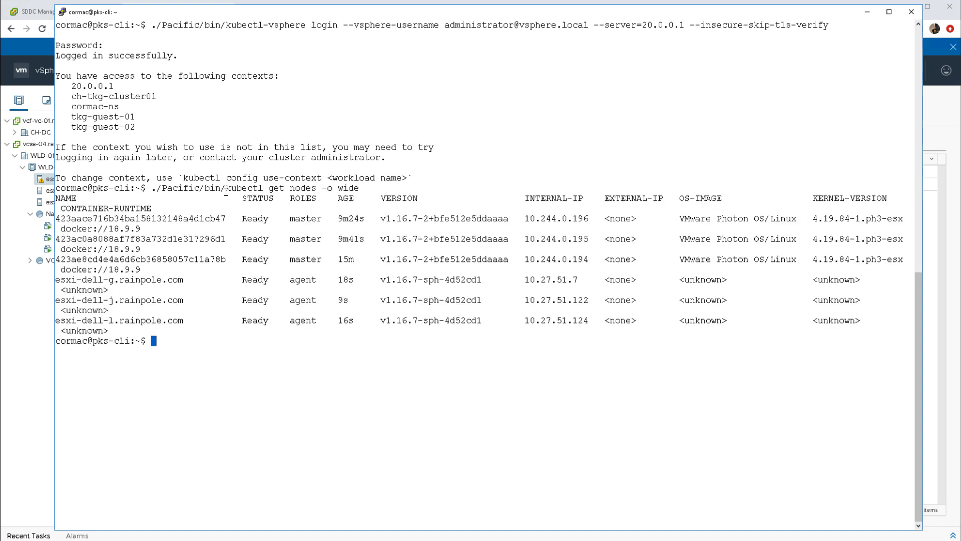
mouse_move(299, 218)
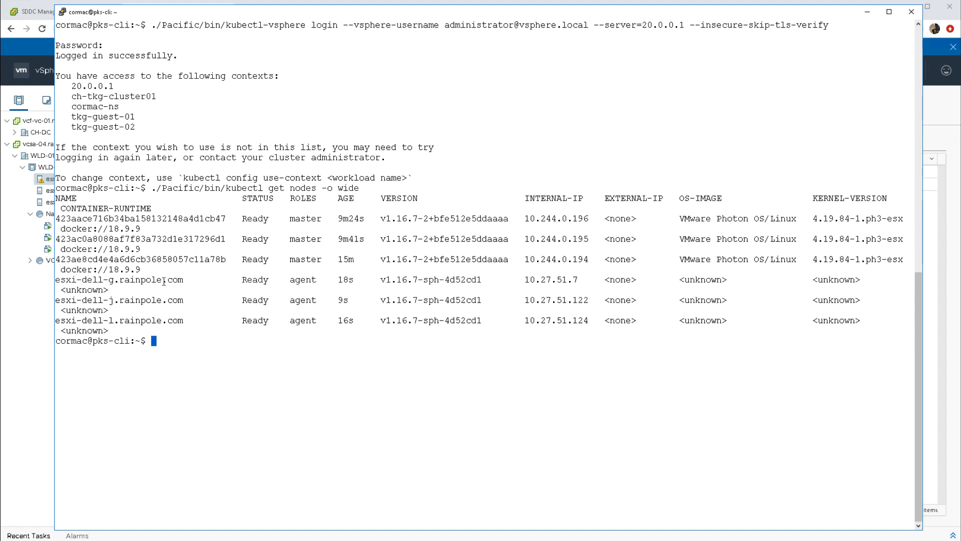
mouse_move(293, 320)
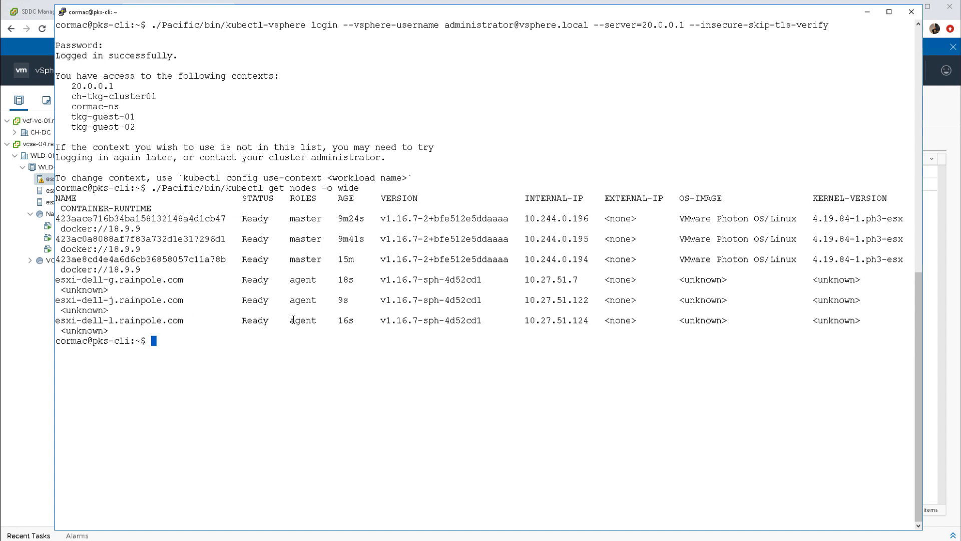
mouse_move(293, 318)
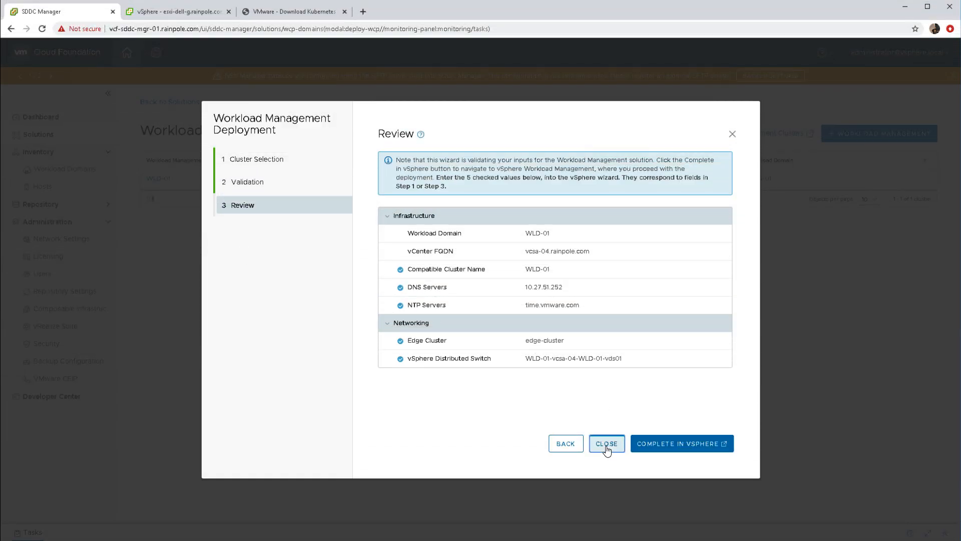
mouse_move(532, 100)
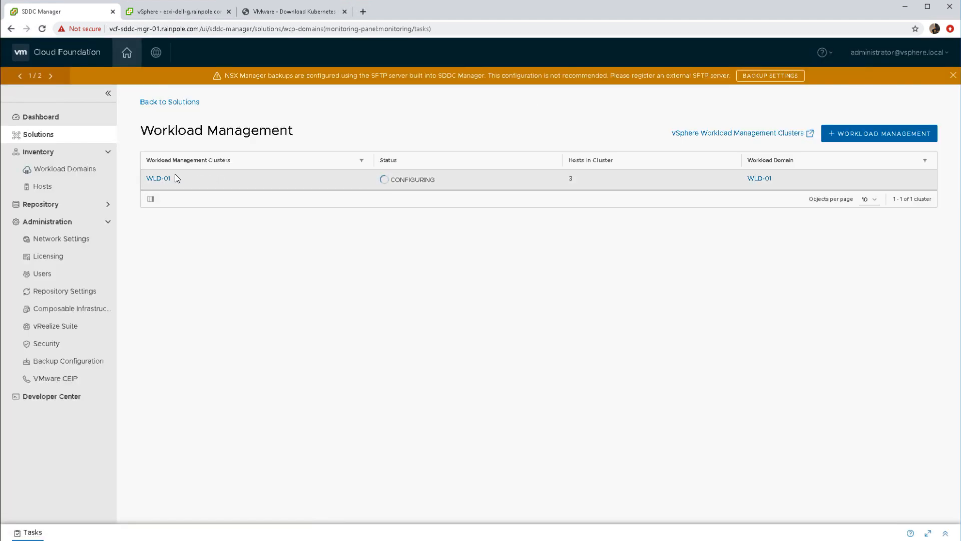
- From Workload Domains, open WLD-01's Services and follow its NSX-T Cluster link to wld-nsx-mgr-01
click(65, 169)
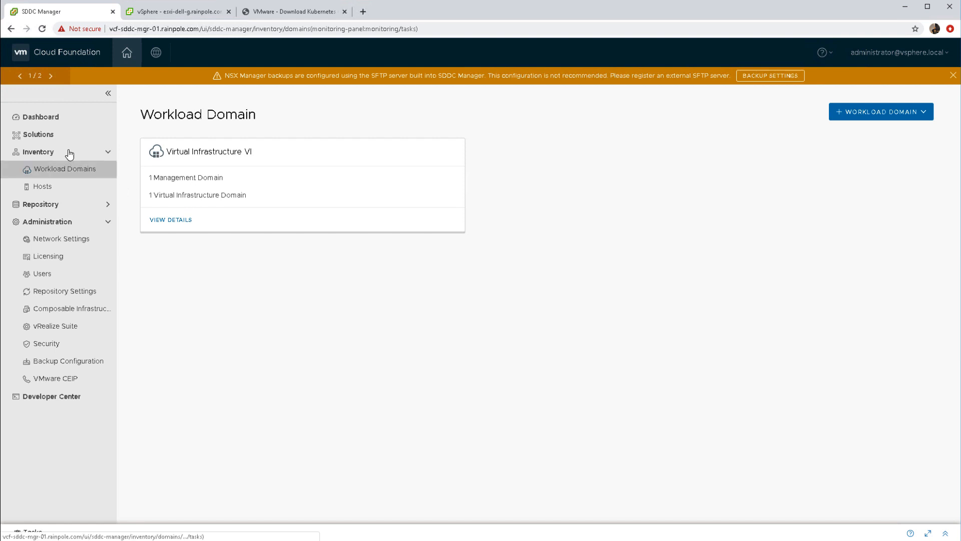
click(38, 135)
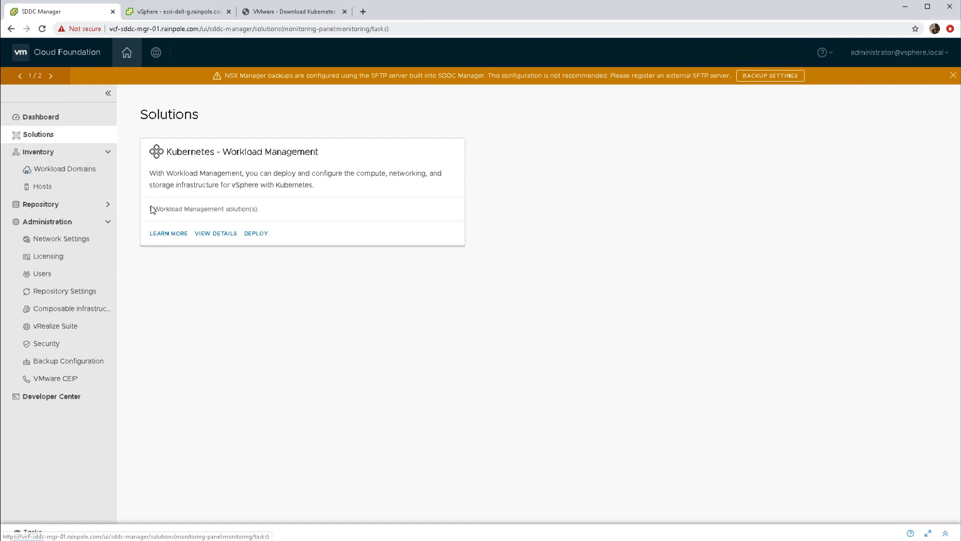
click(66, 168)
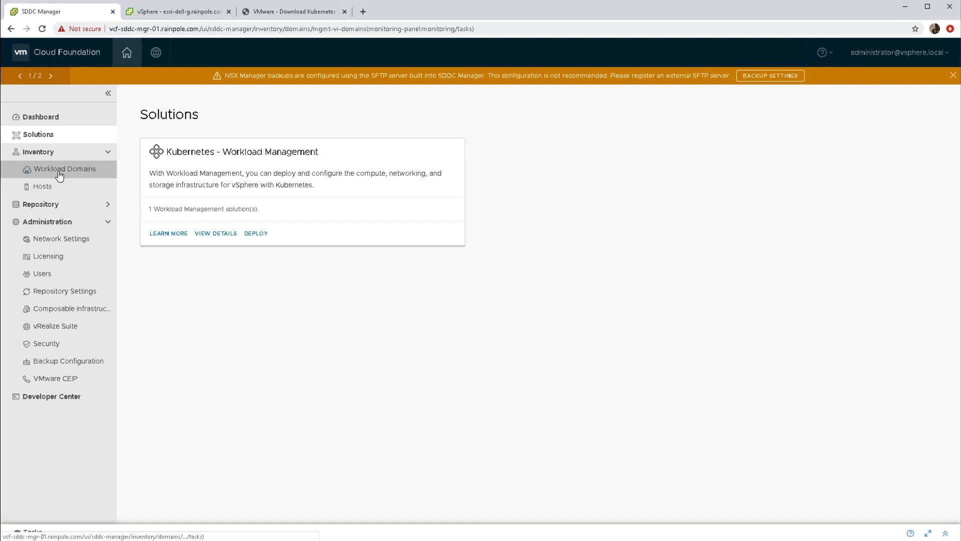
click(65, 169)
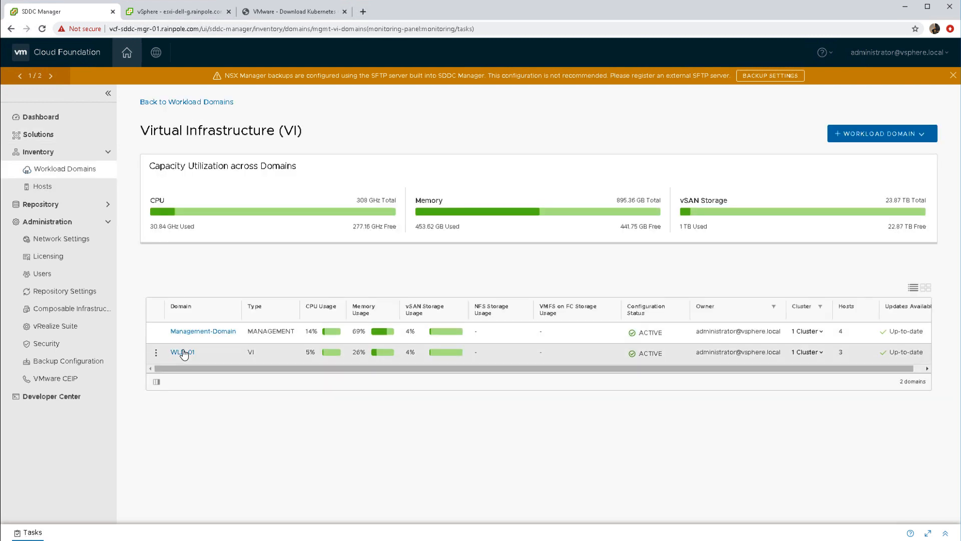
click(182, 352)
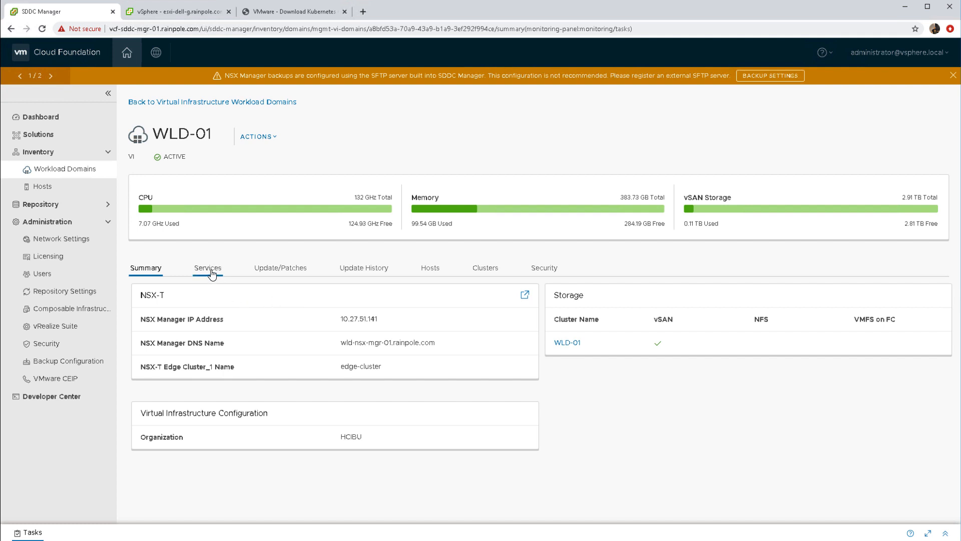
click(208, 267)
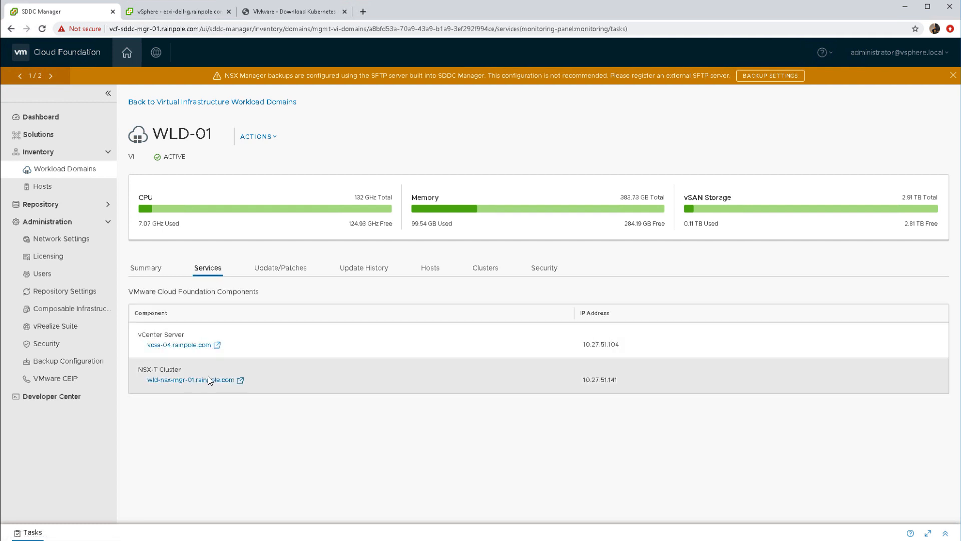
click(190, 380)
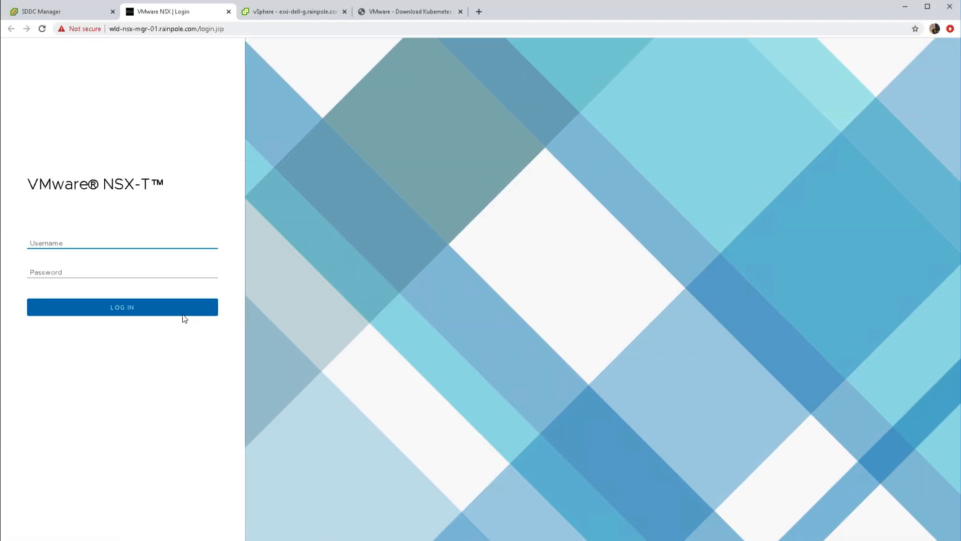
- Sign in to NSX-T Manager as admin, accept the EULA and dismiss the interface-mode tip
text(admin)
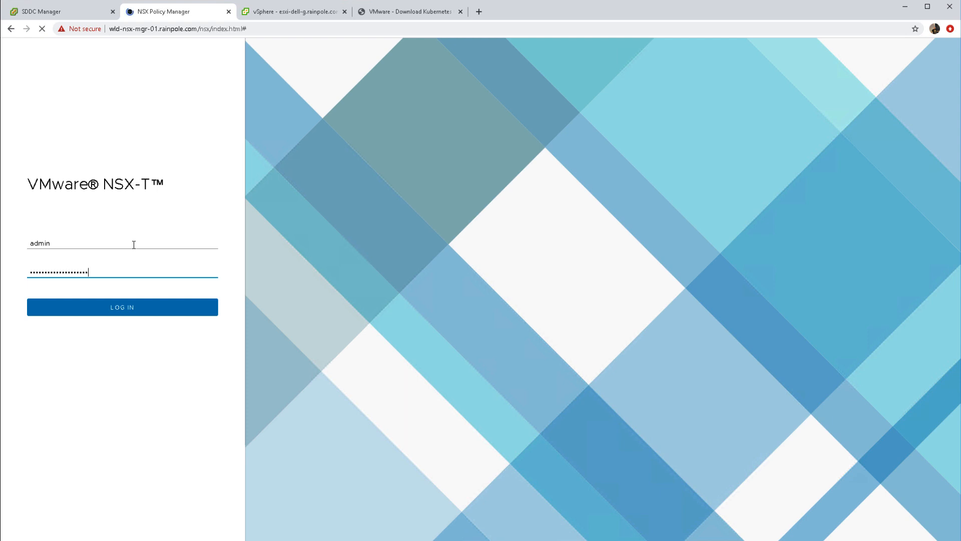
click(121, 307)
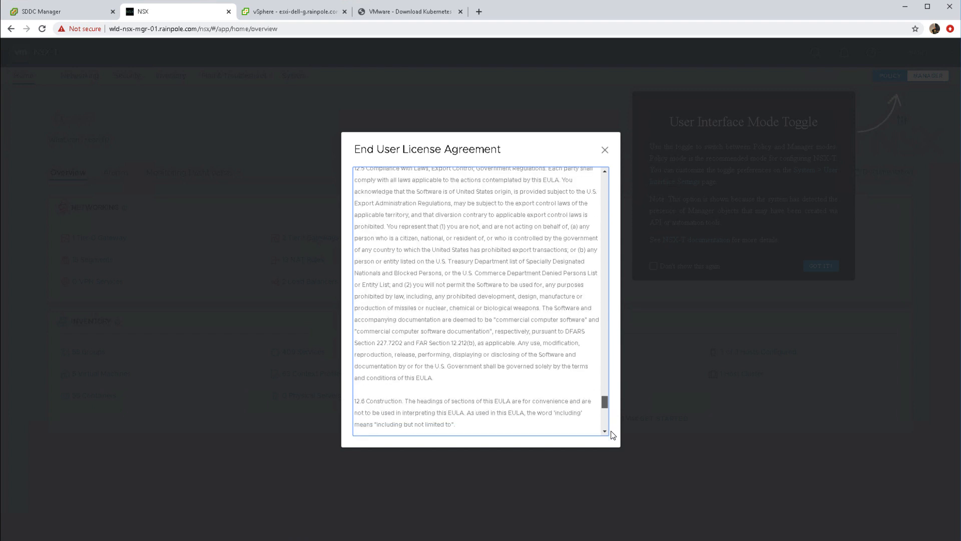
scroll(down, 3)
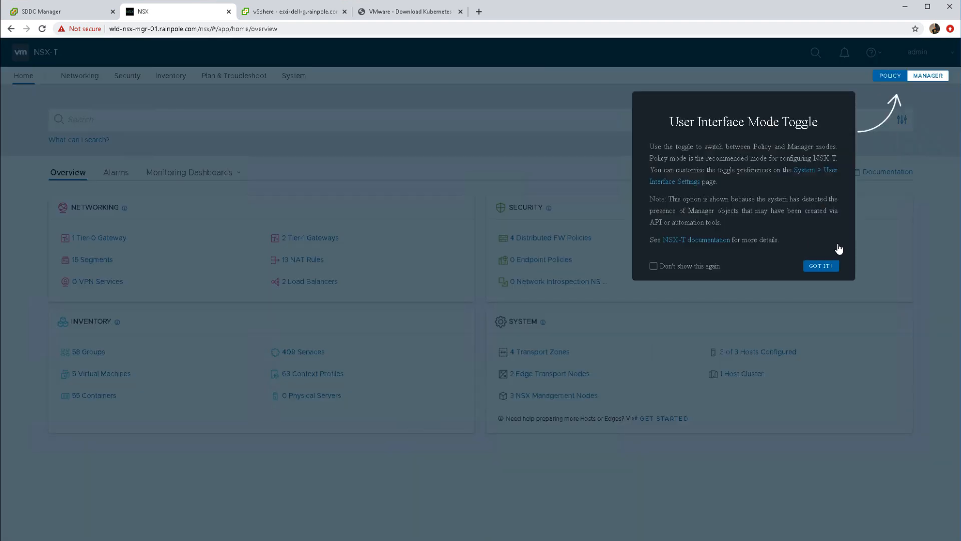
click(820, 265)
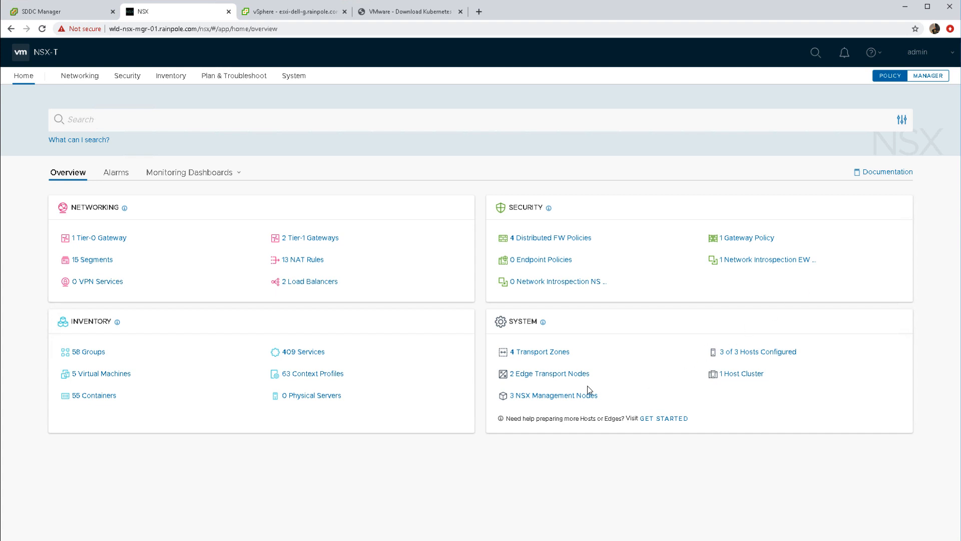
click(552, 395)
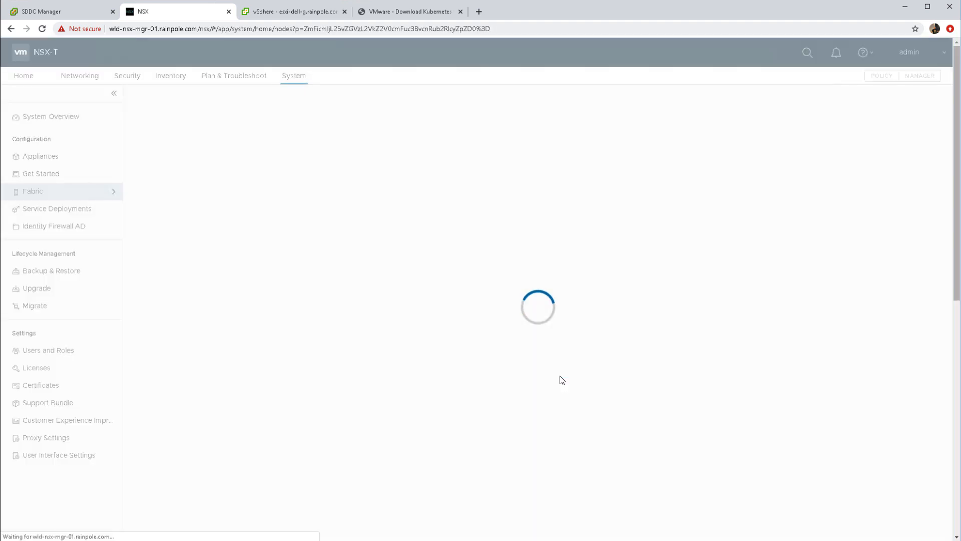
click(32, 191)
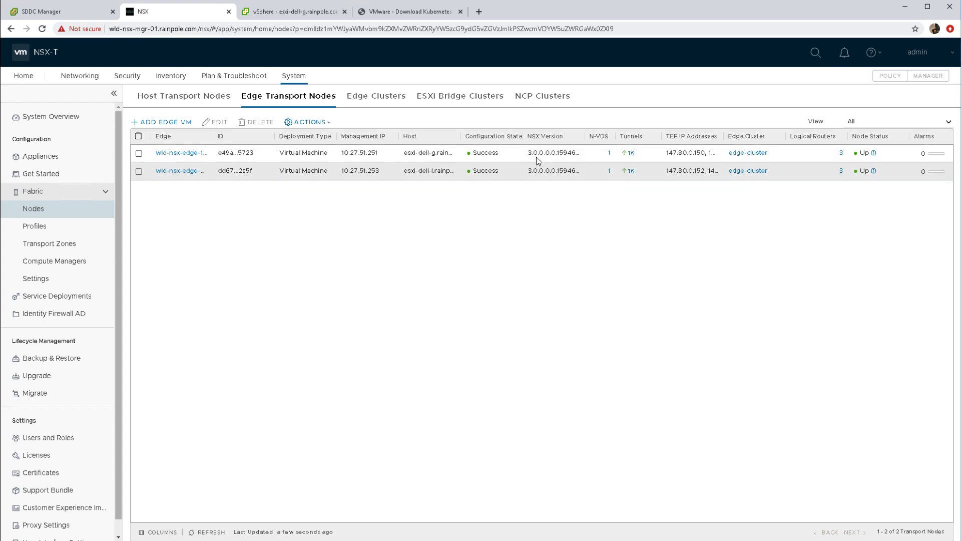
mouse_move(634, 155)
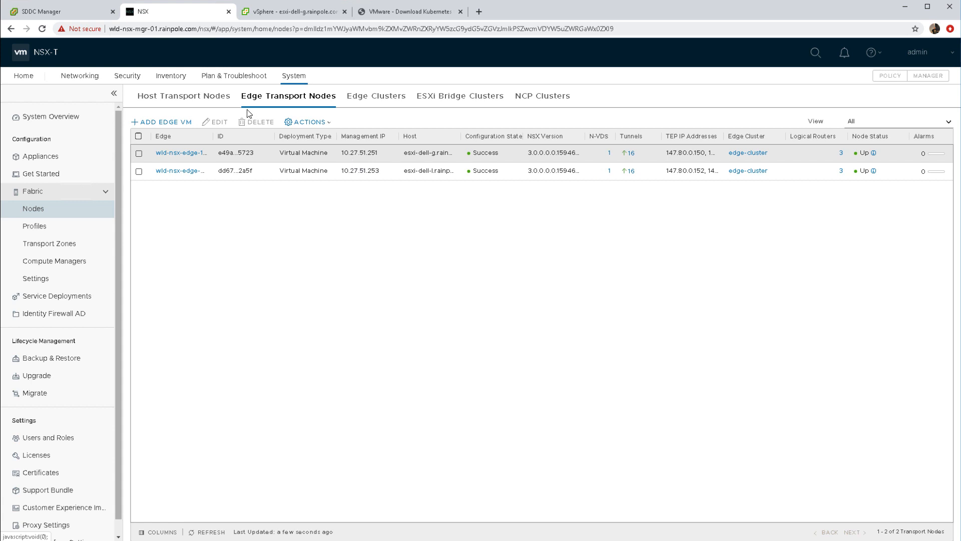
mouse_move(197, 97)
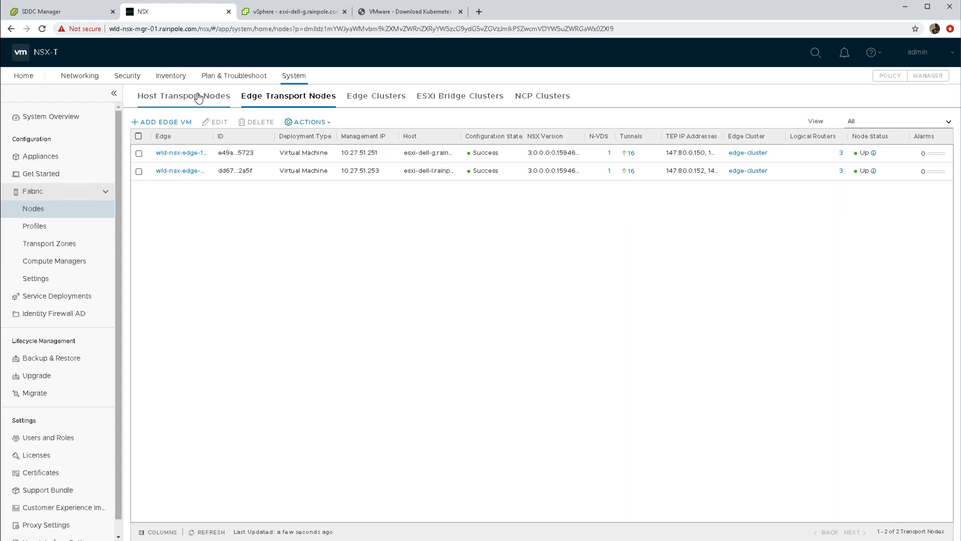
click(183, 95)
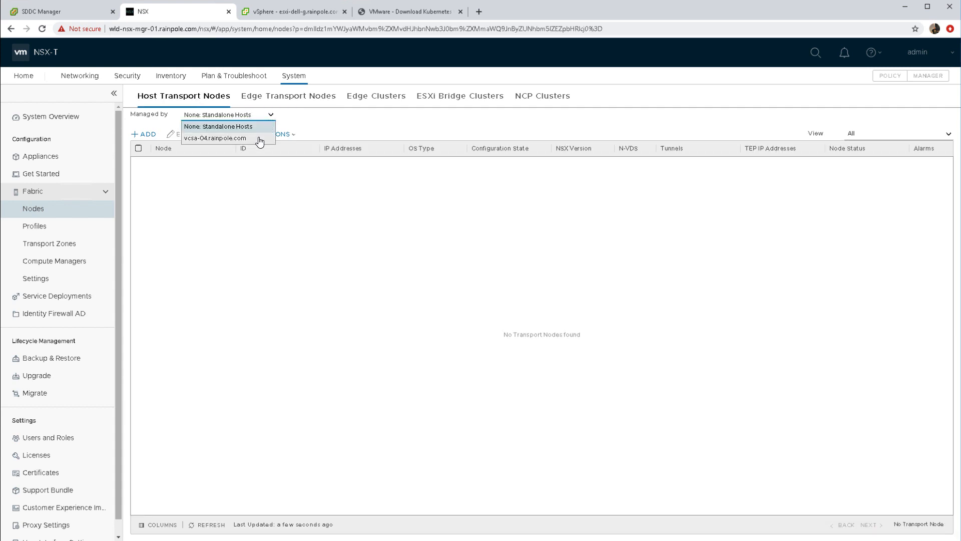
click(215, 138)
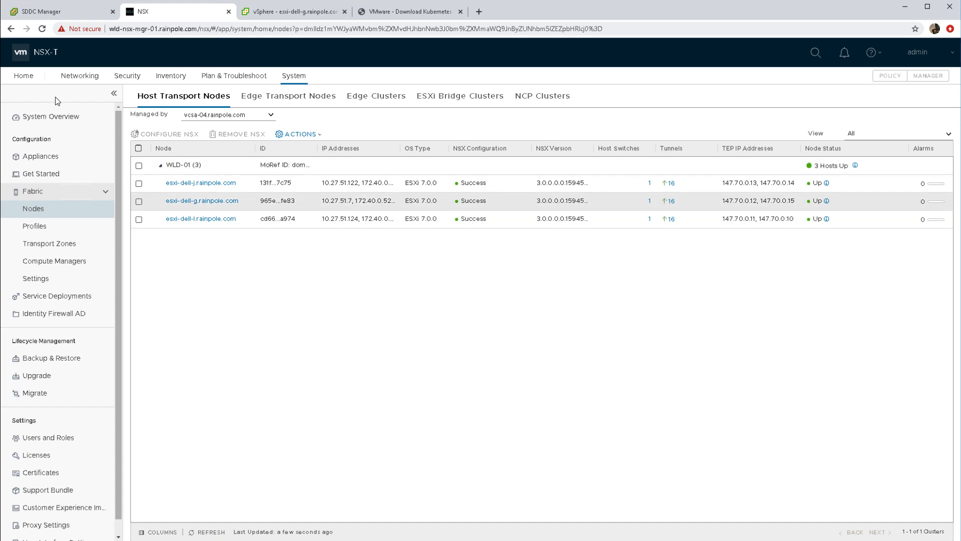
click(24, 75)
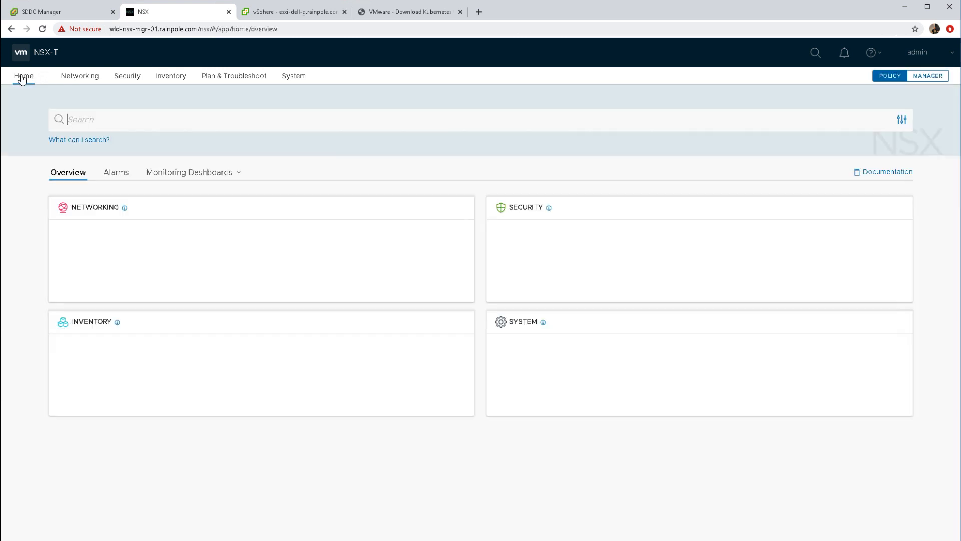
- Open the 13 NAT rules from Home and filter to the domain-c8 Tier-1 gateway
click(23, 75)
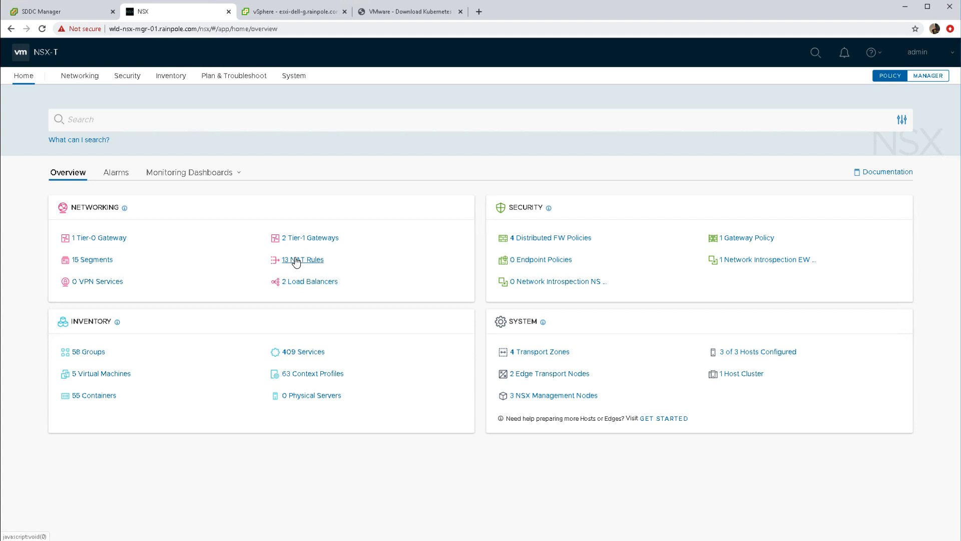
click(301, 259)
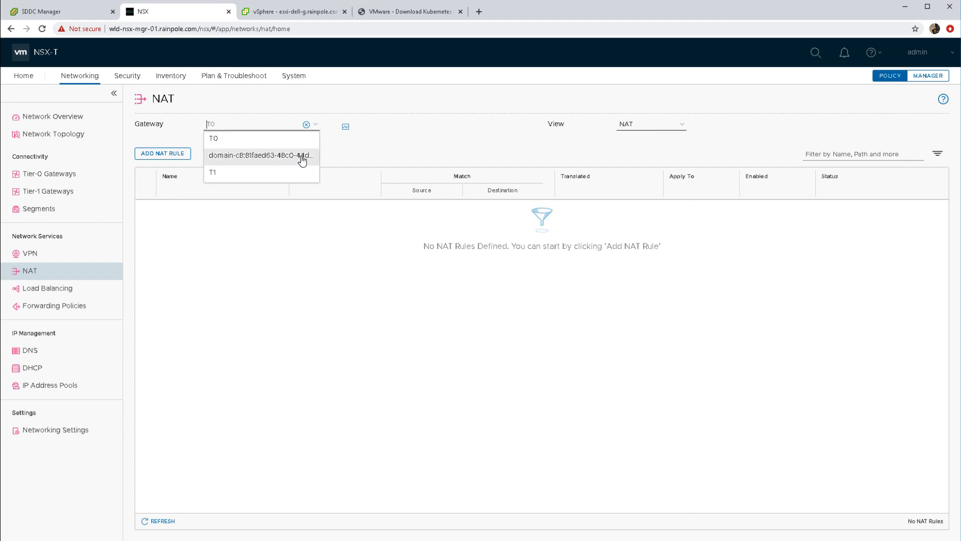
click(260, 155)
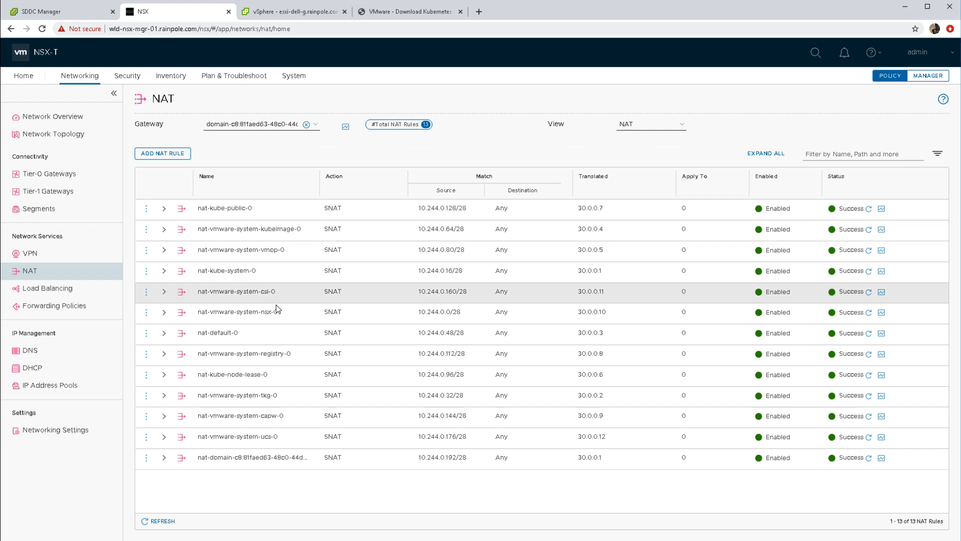
mouse_move(281, 341)
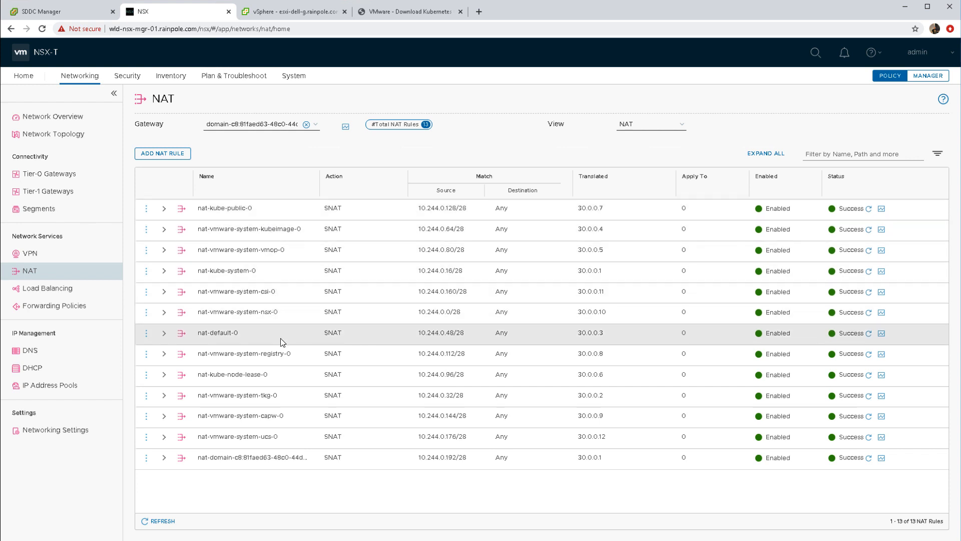
mouse_move(39, 208)
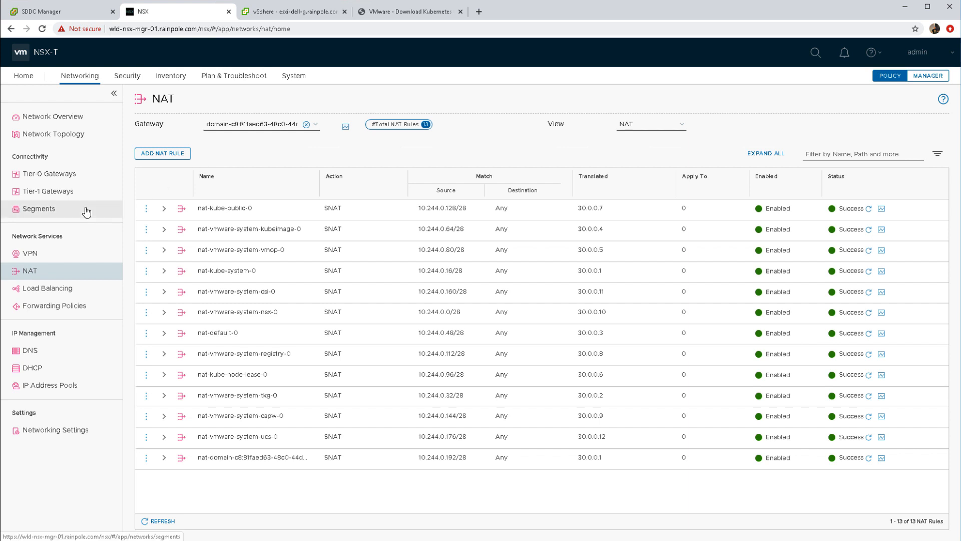
- View the server load balancer's two virtual servers at 20.0.0.1 on ports 6443 and 443
click(46, 288)
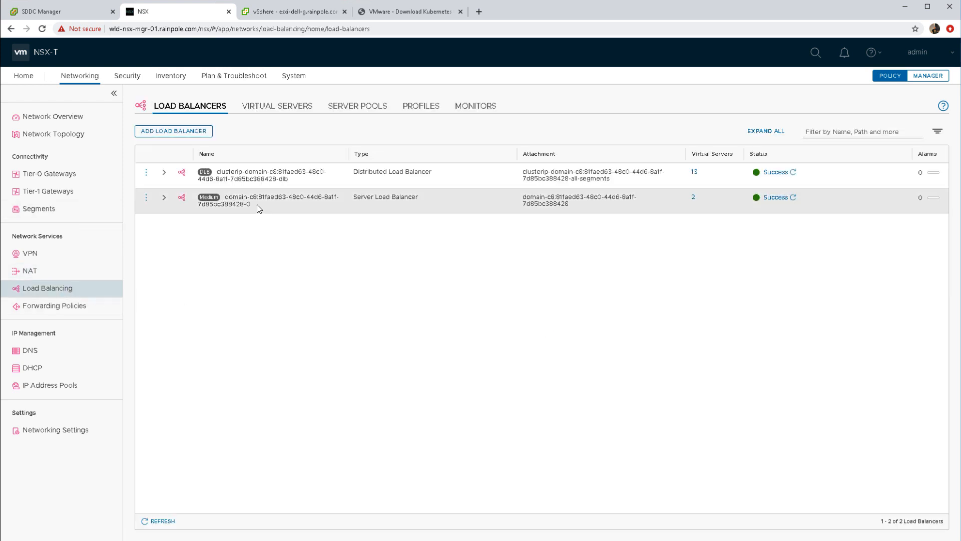
mouse_move(259, 187)
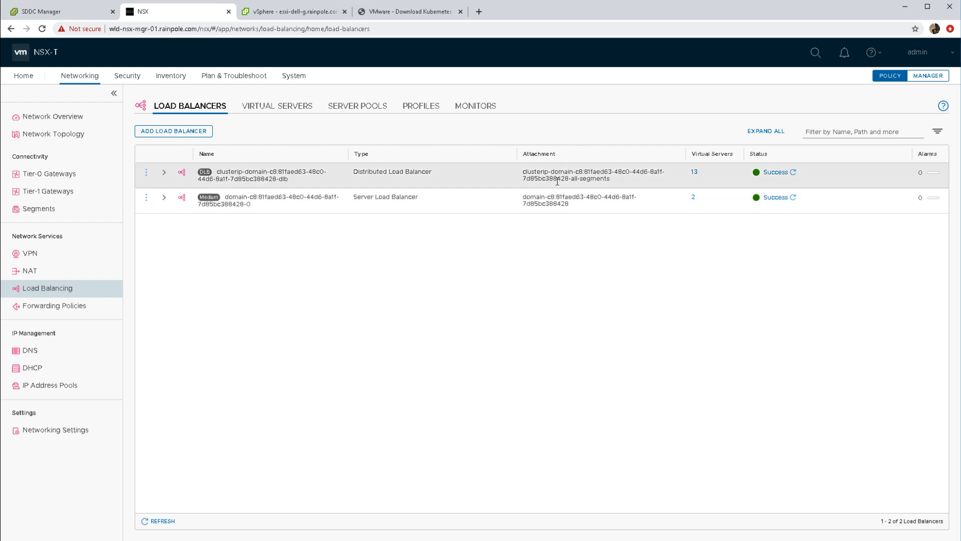
mouse_move(710, 176)
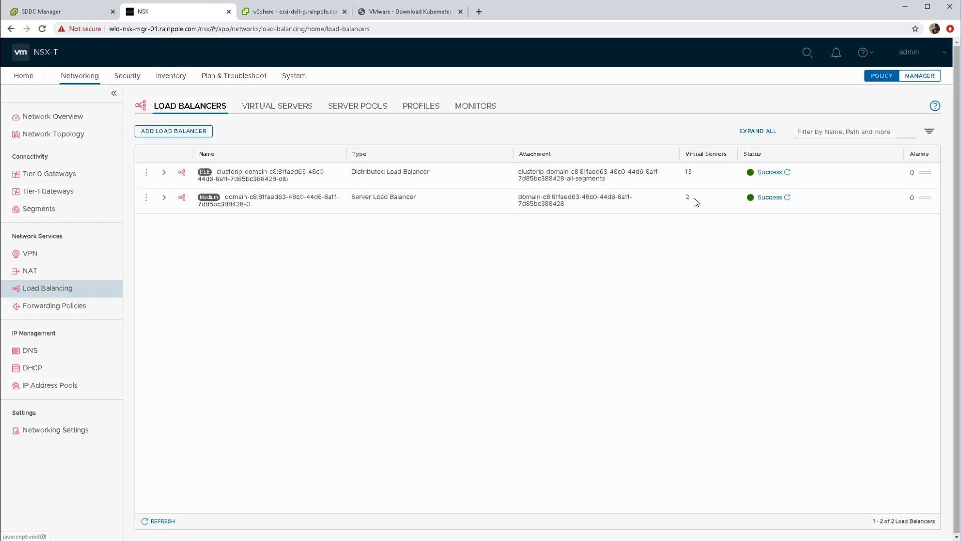
click(687, 197)
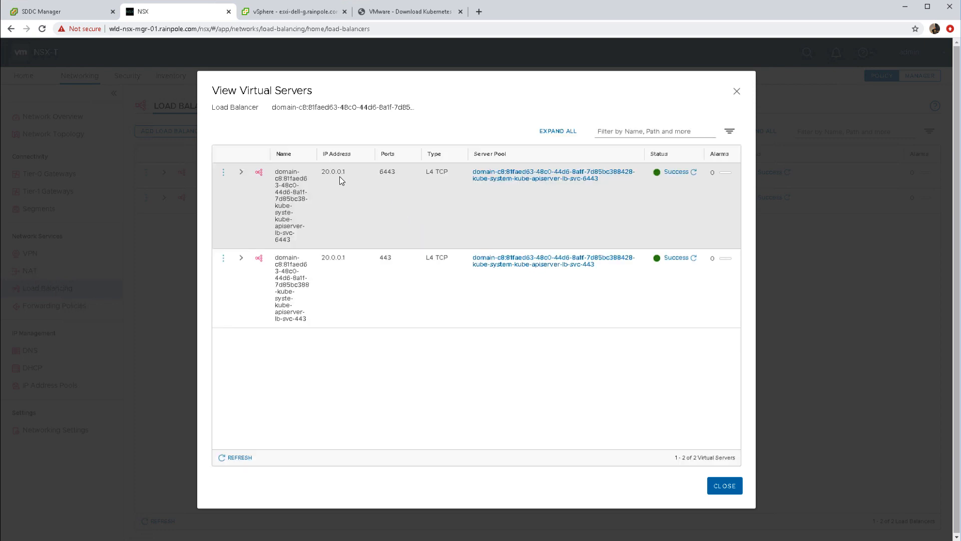
mouse_move(402, 11)
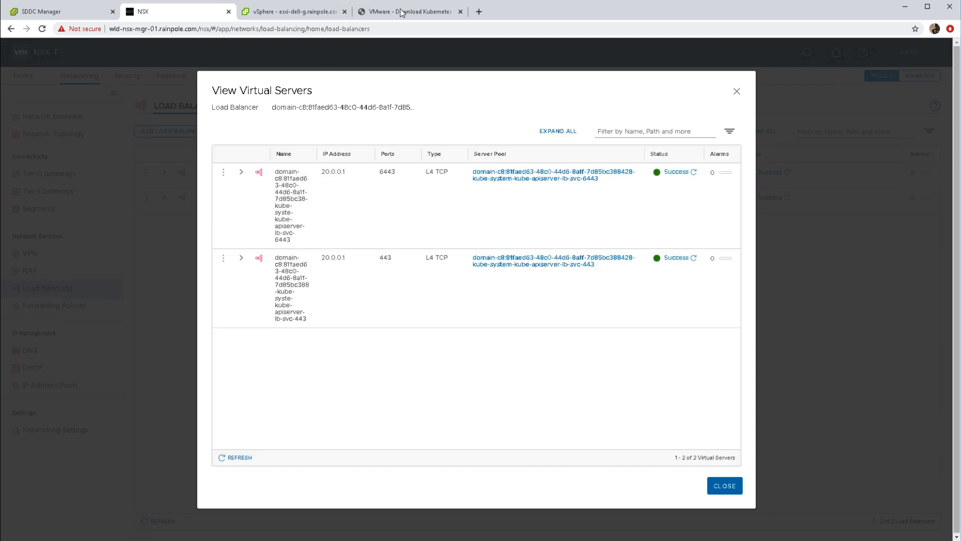
- Glance at the Kubernetes CLI Tools tab, then return to the vSphere Client Shortcuts tab
click(407, 11)
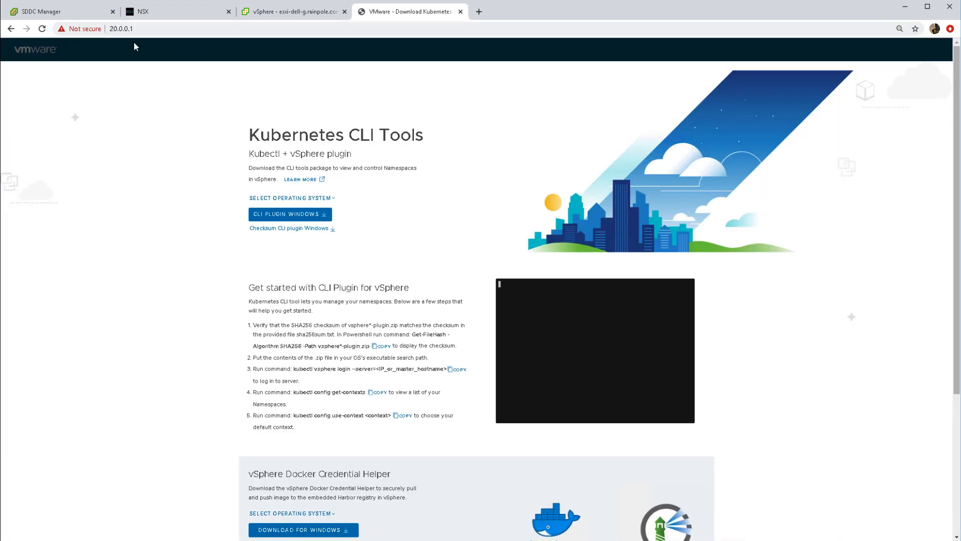
mouse_move(278, 153)
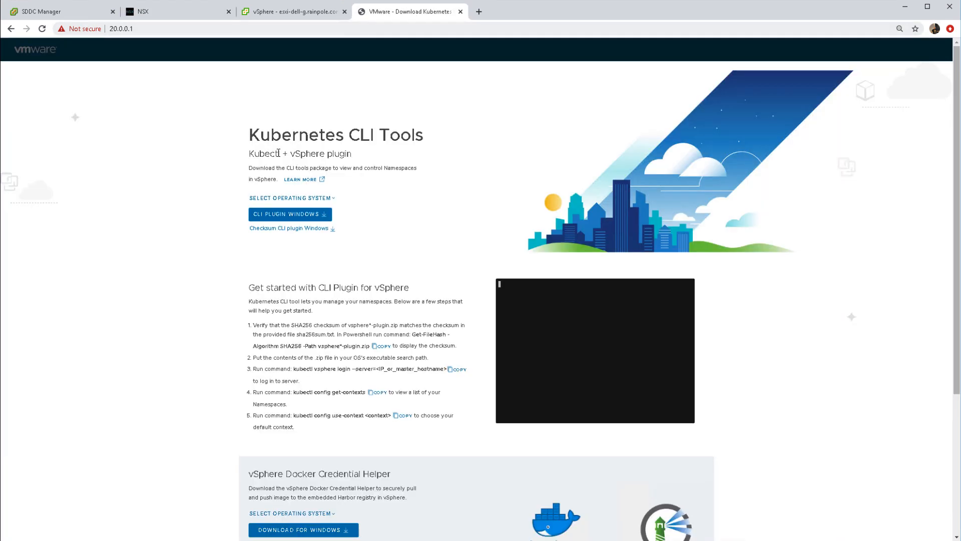
click(293, 11)
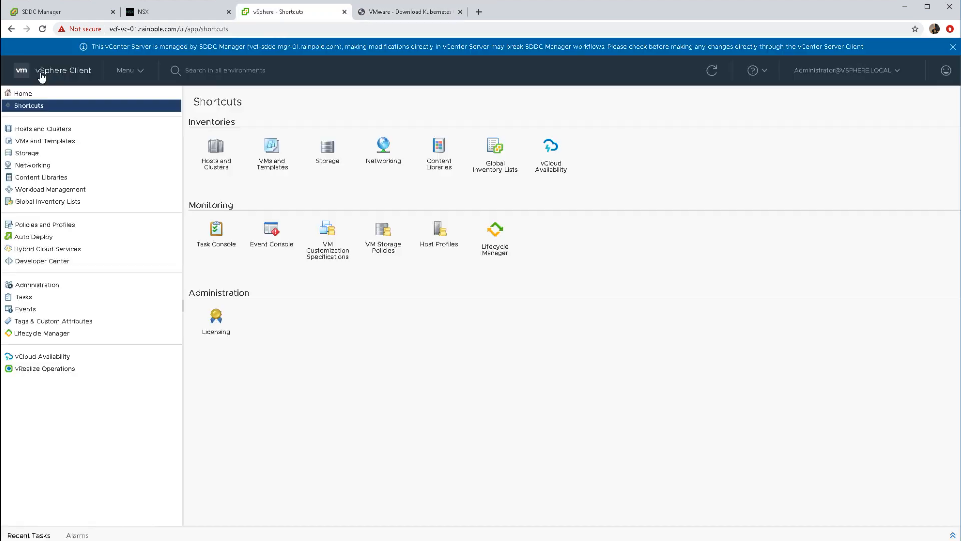
mouse_move(49, 190)
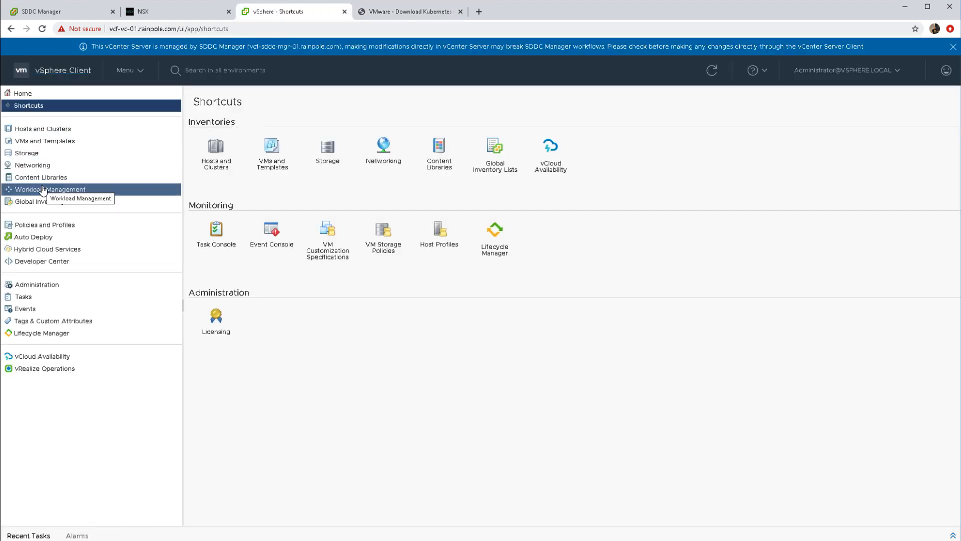